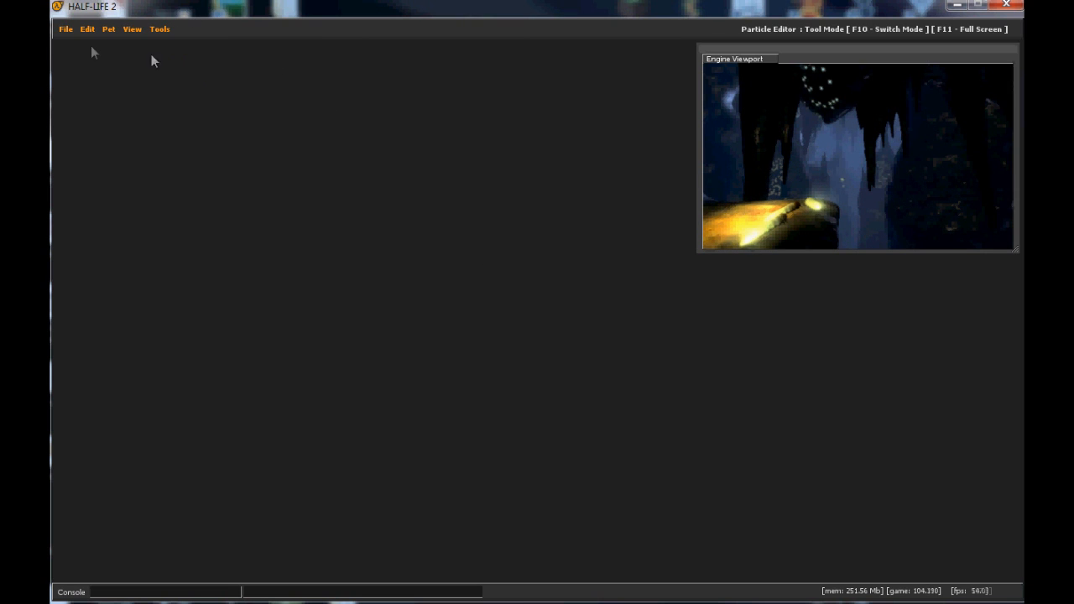
Step: Start a new untitled particle file from the File menu
click(65, 29)
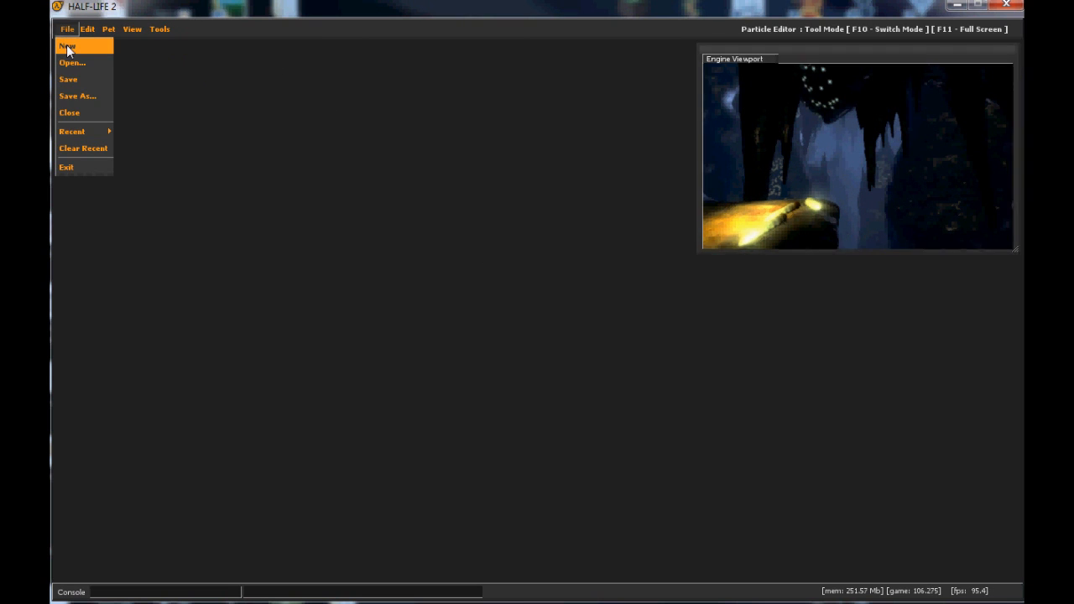
click(67, 45)
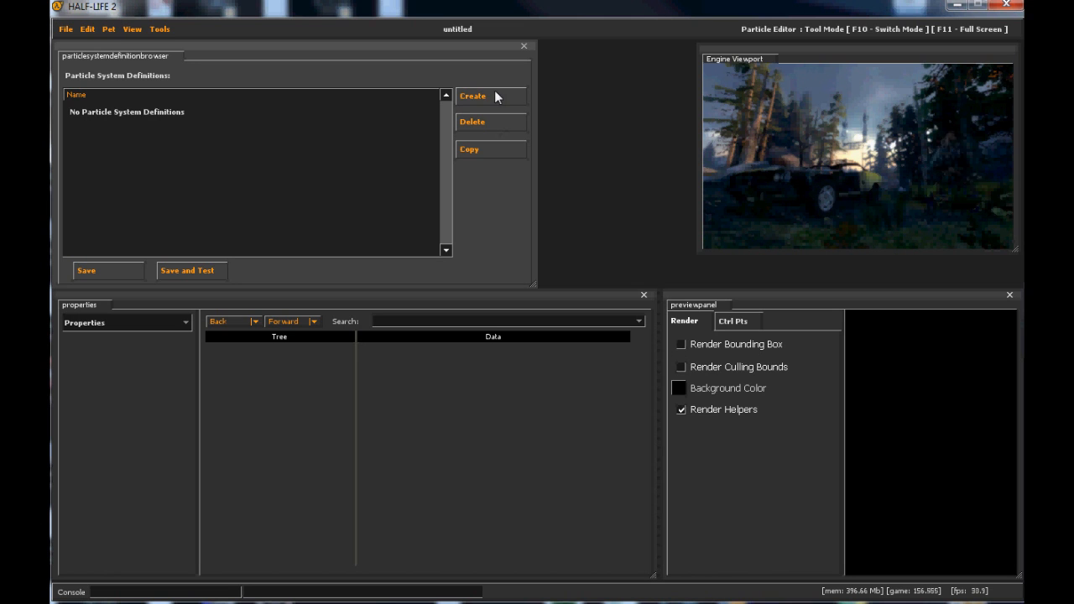
Step: Create a particle system definition named Test_001 in the definitions browser
click(473, 95)
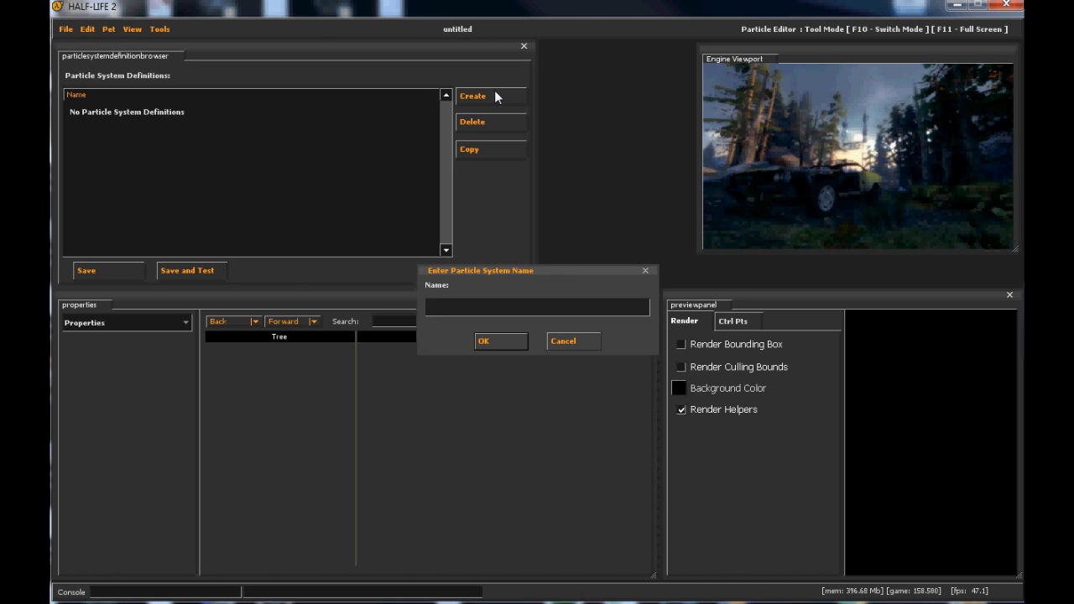
text(Test)
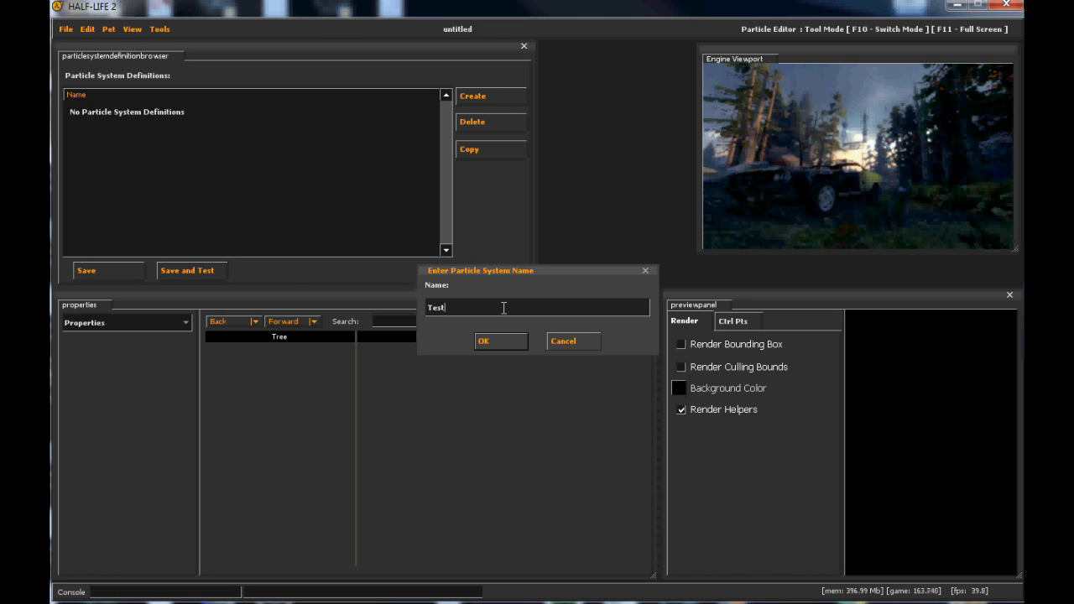
click(500, 340)
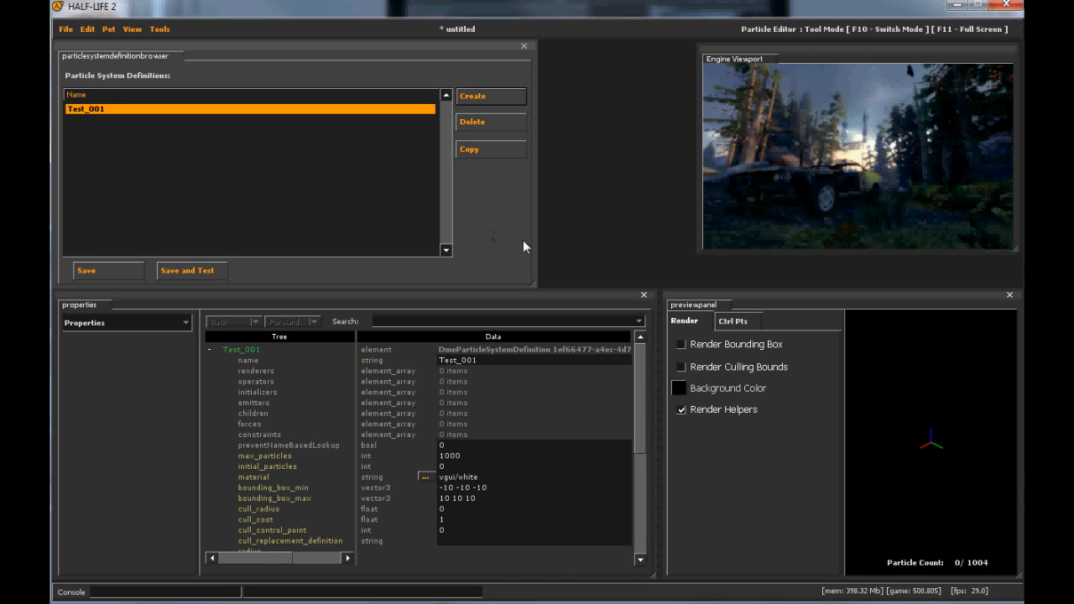
mouse_move(849, 415)
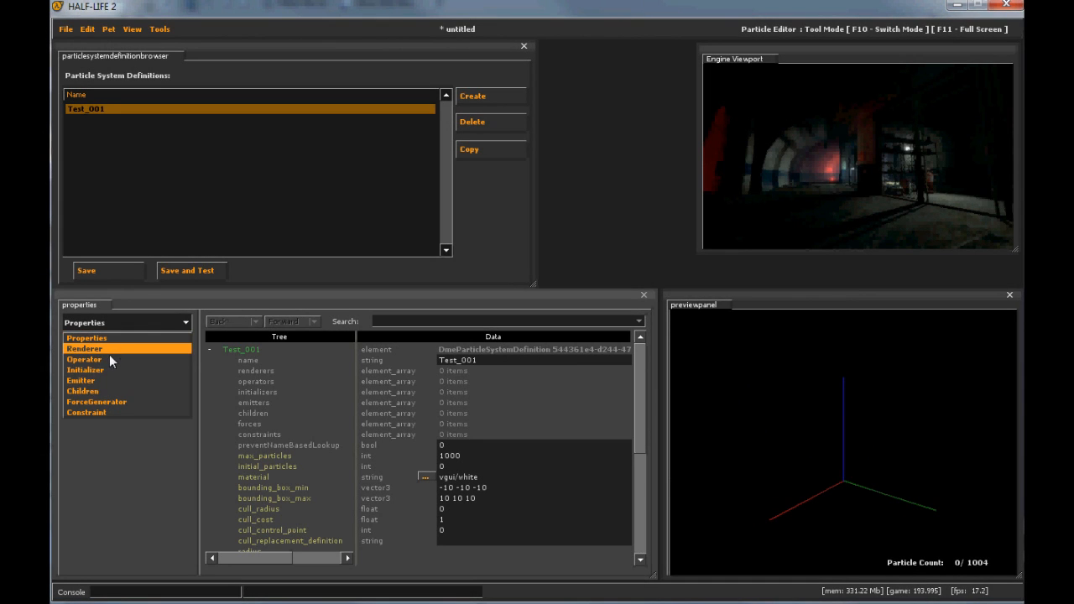
Step: Assign the particle_glow_11 .vmt material to Test_001 via the material browser
click(87, 412)
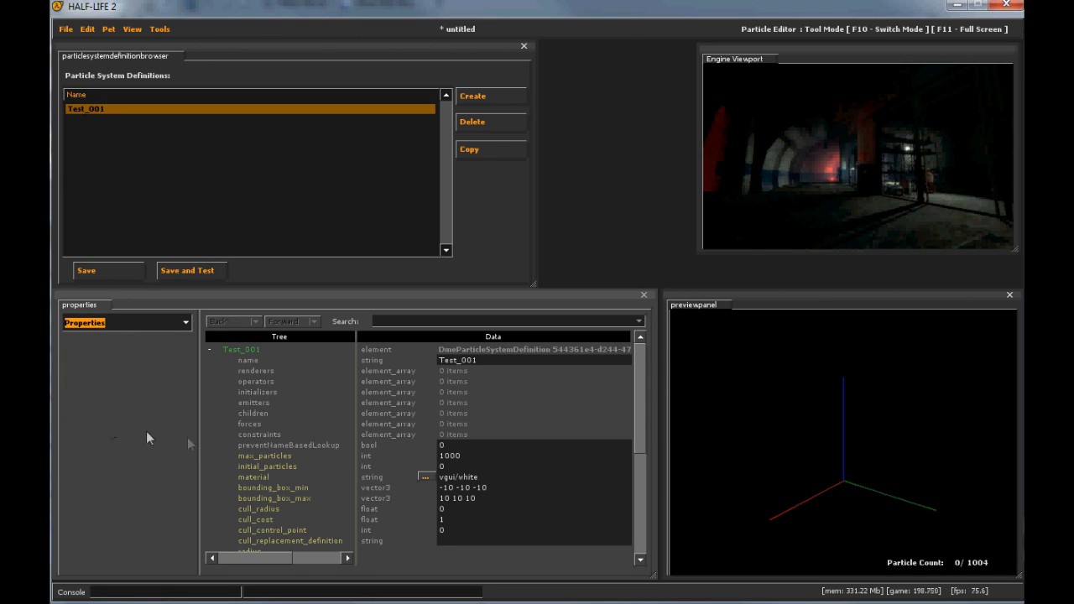
click(426, 477)
text(p)
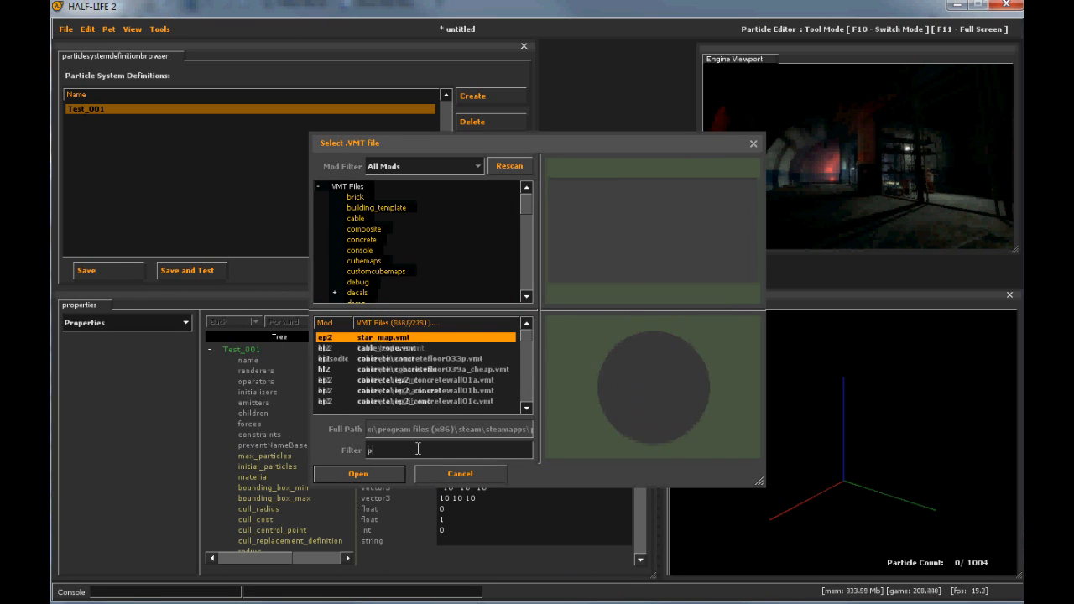
text(article\)
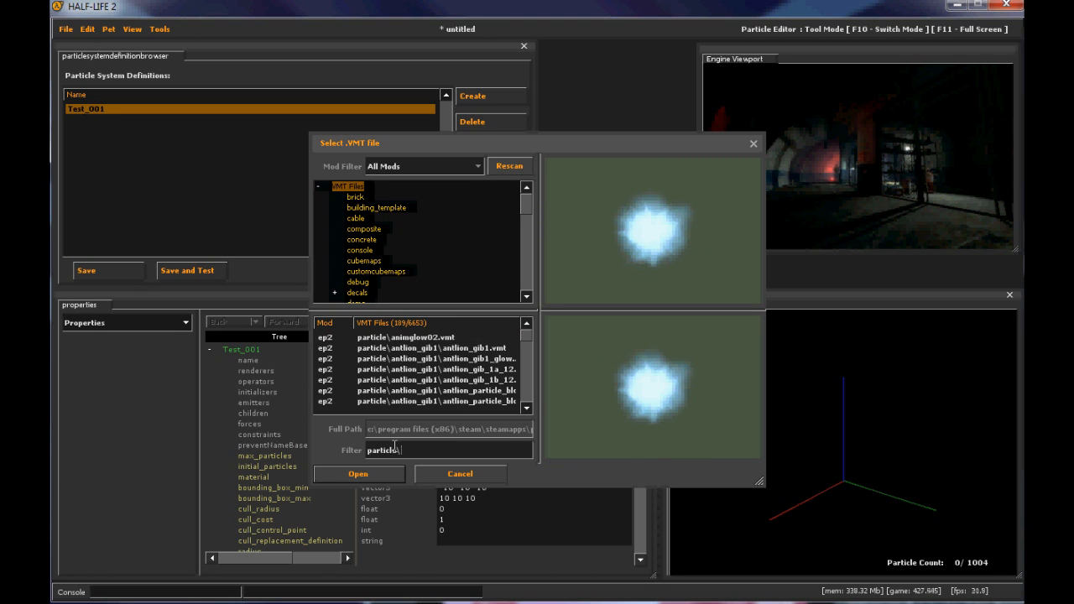
text(particle_glow_11)
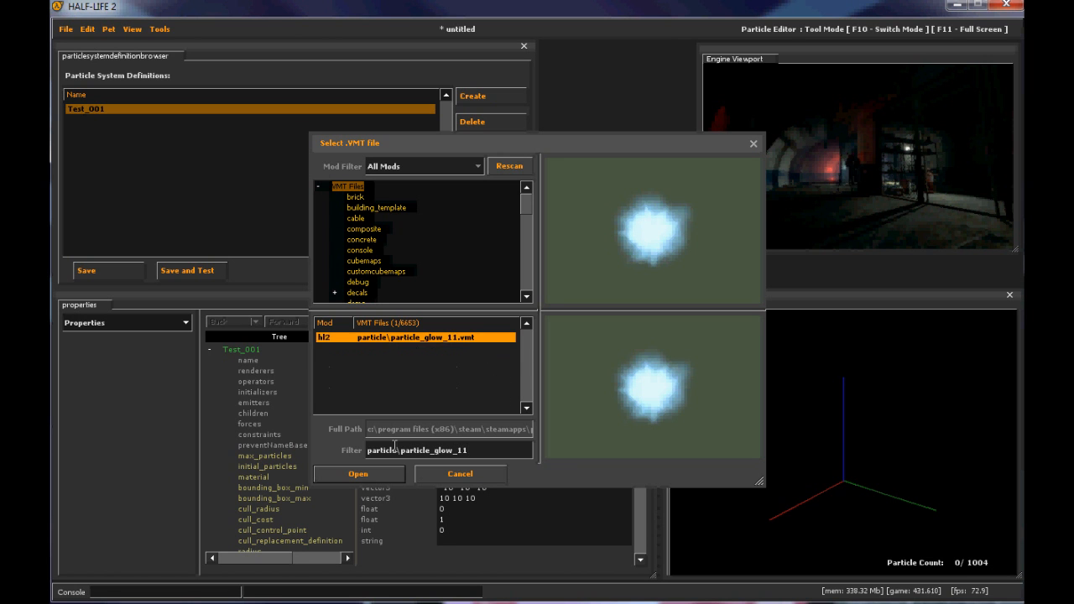
click(357, 473)
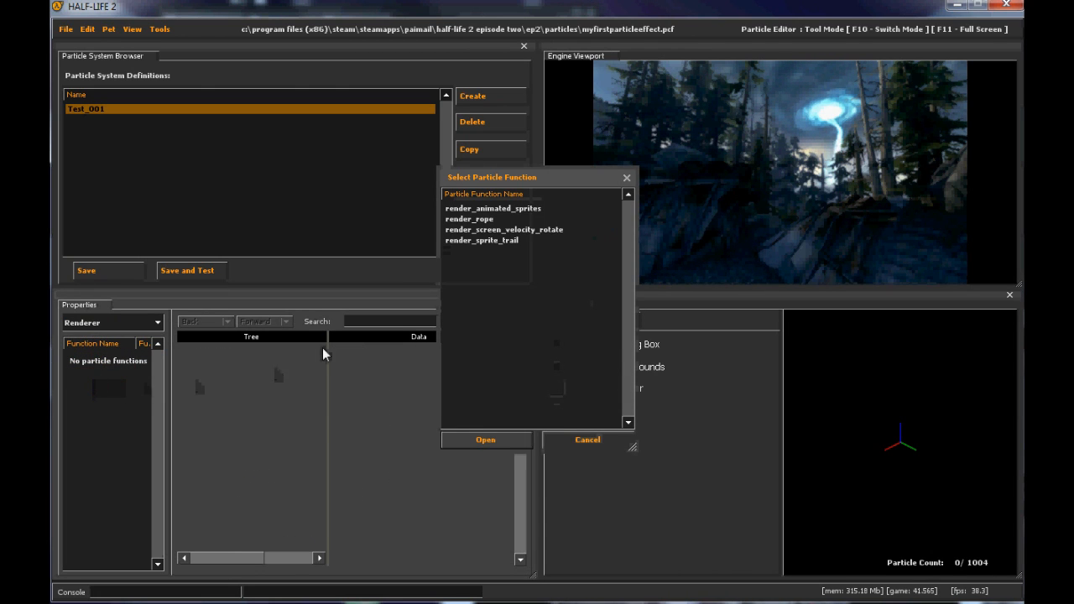
Step: Add a render_animated_sprites renderer and an emit_continuously emitter to Test_001
click(494, 208)
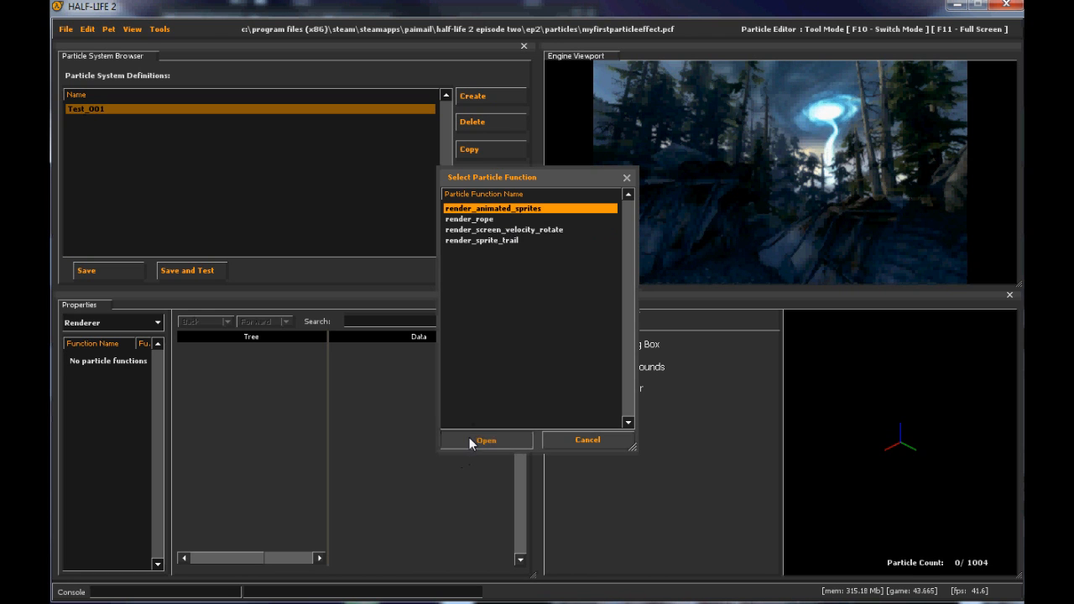
click(487, 439)
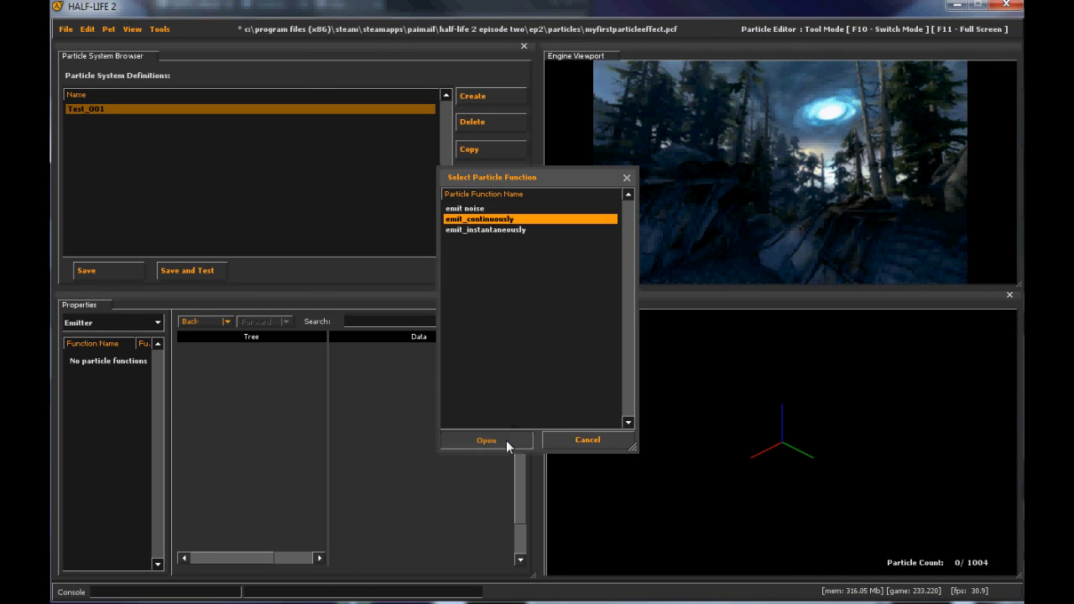
click(487, 439)
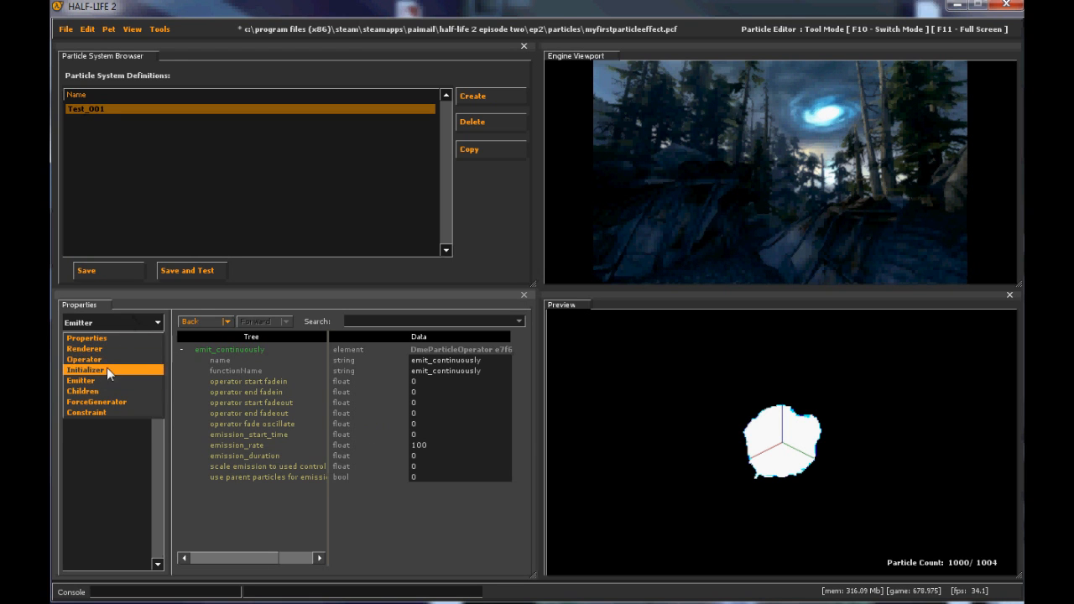
Step: Add a Position Within Sphere Random initializer with distance_max set to 160
click(84, 370)
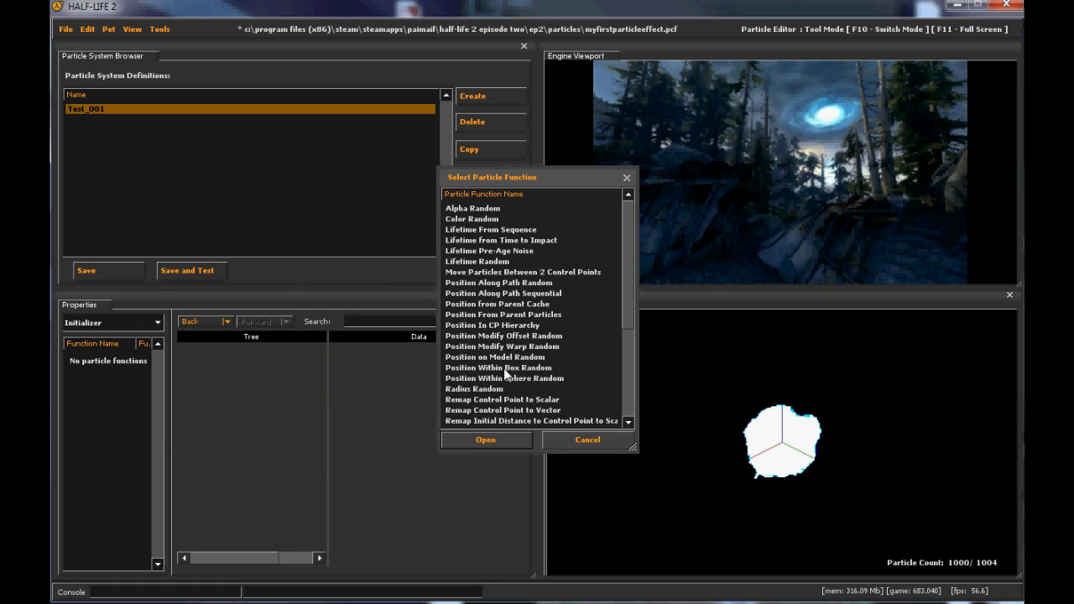
click(485, 440)
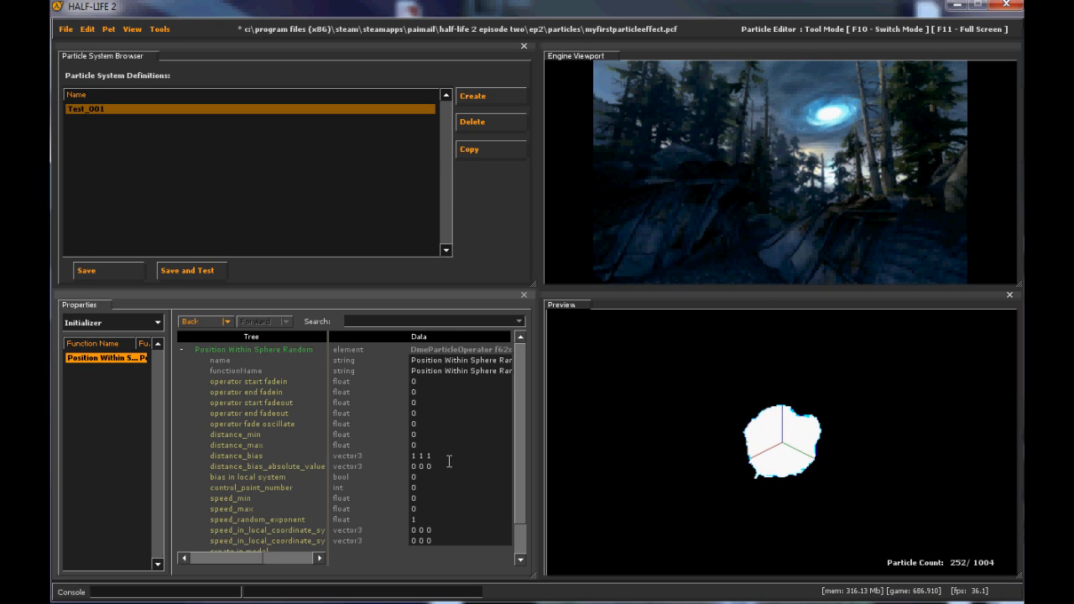
click(237, 445)
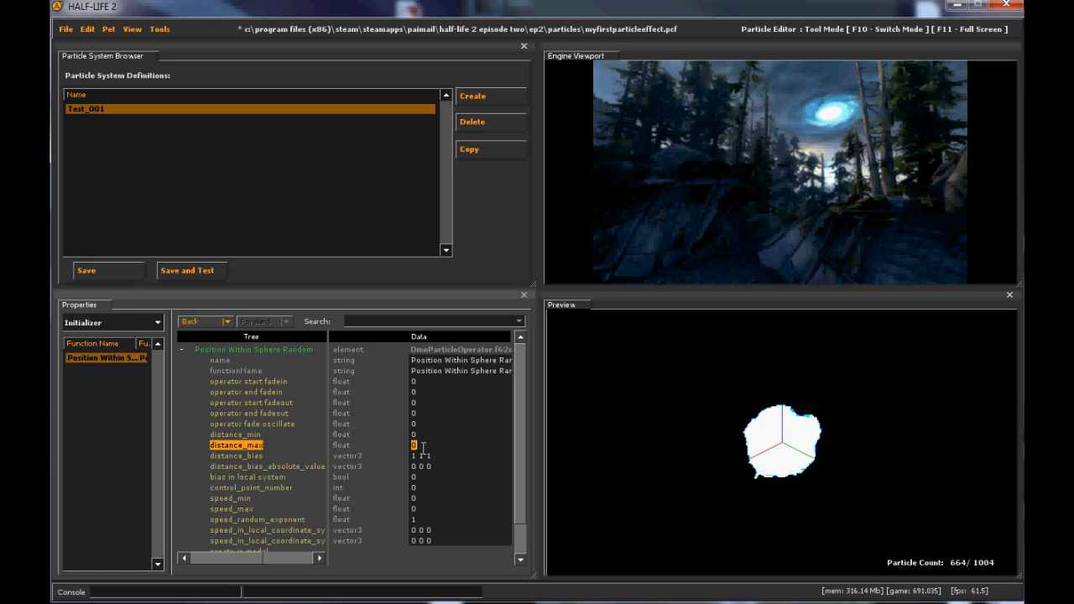
text(160)
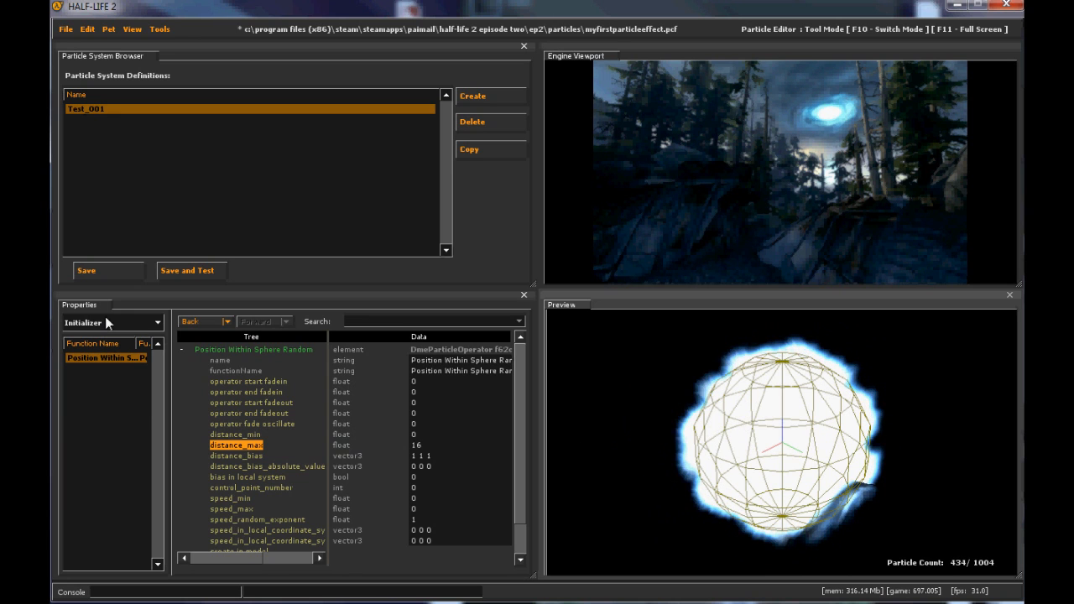
click(114, 322)
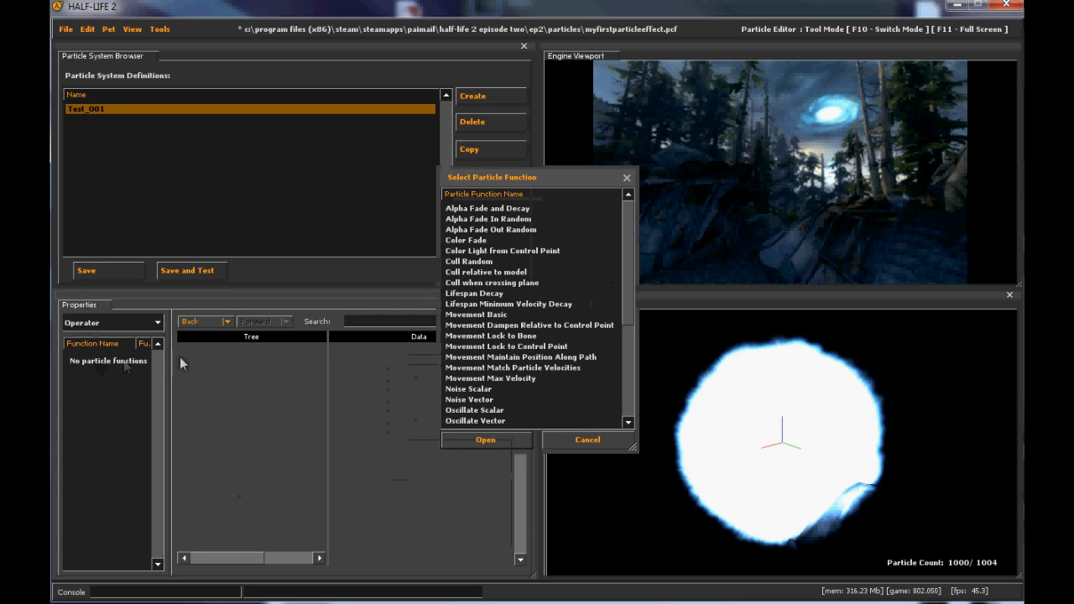
Step: Add the Alpha Fade and Decay operator and set the particle radius to 10
click(487, 208)
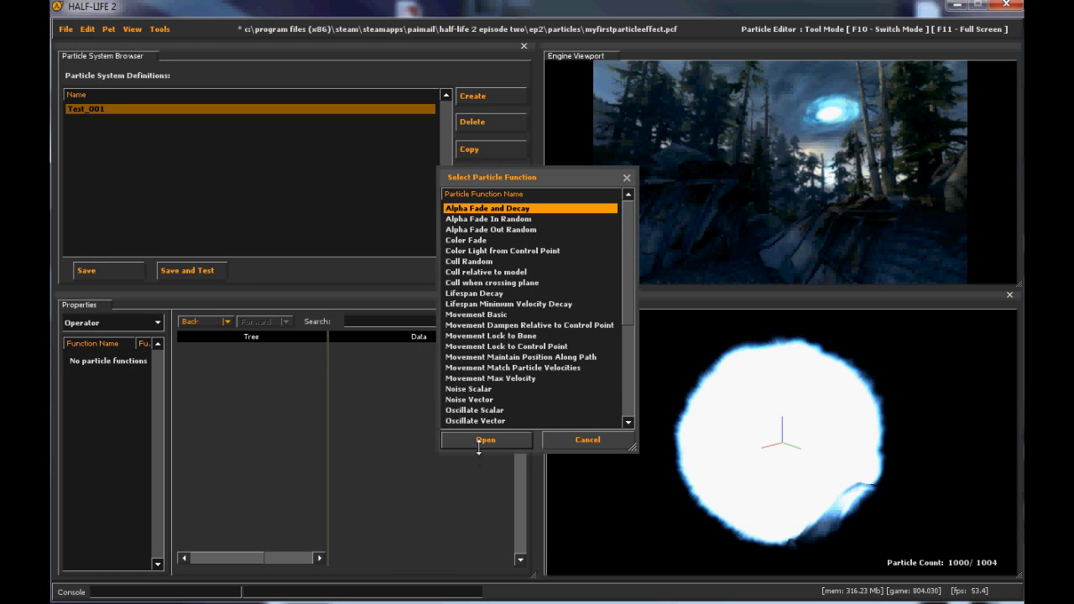
click(486, 440)
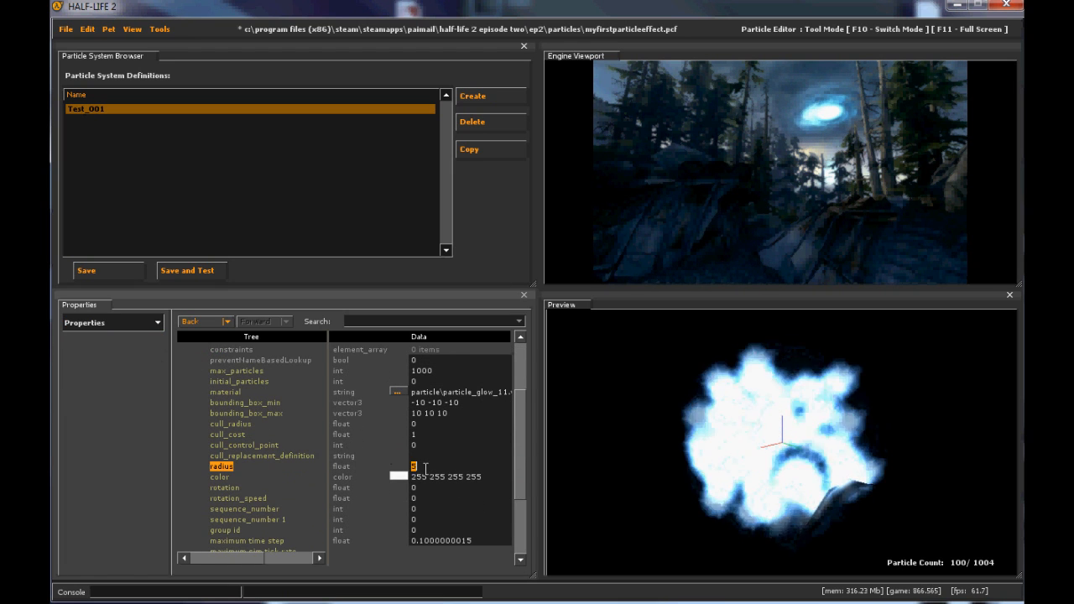
text(10)
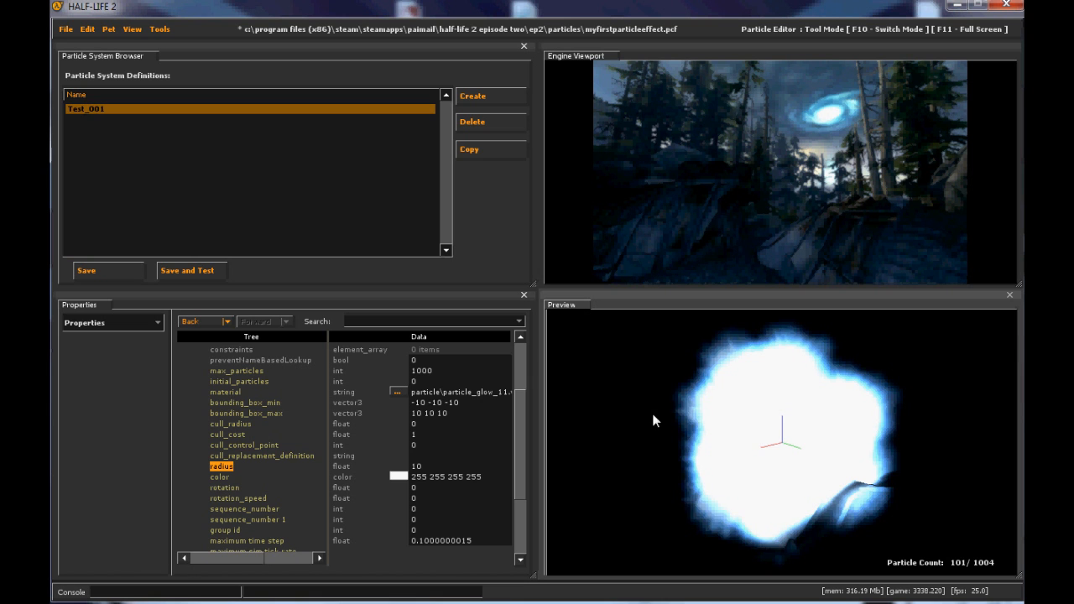
Step: Save the file as myfirstparticleeffect via Save As
click(65, 28)
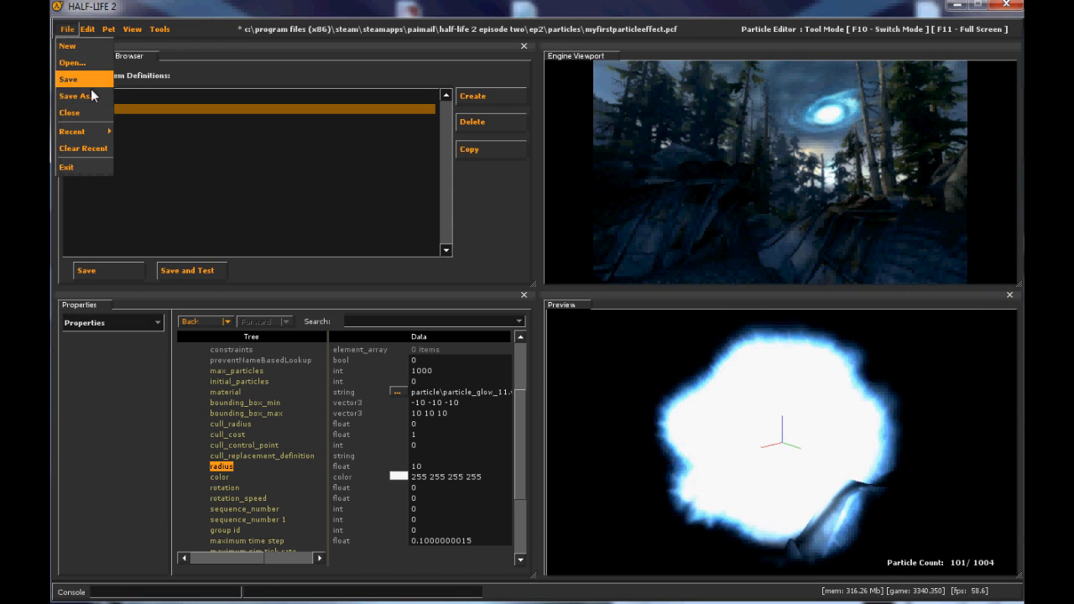
mouse_move(76, 96)
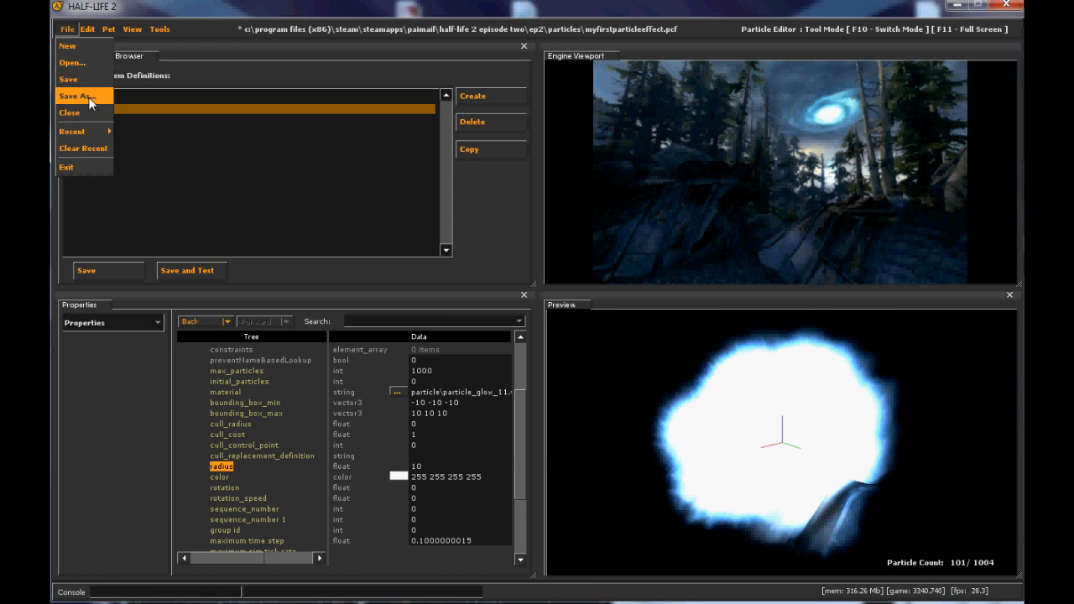
click(77, 96)
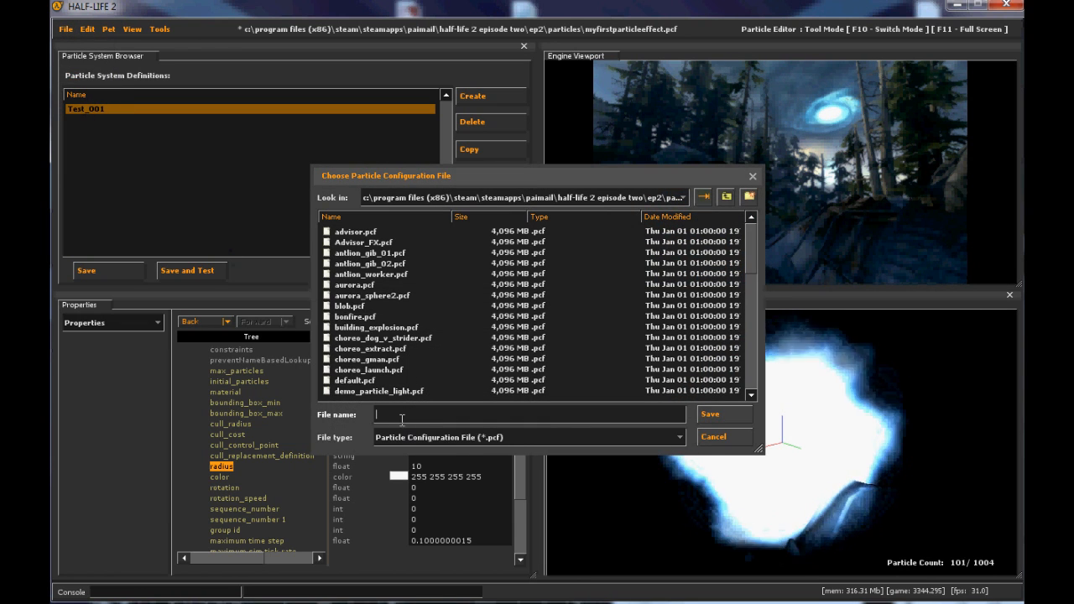
text(myfirstparticleeffect)
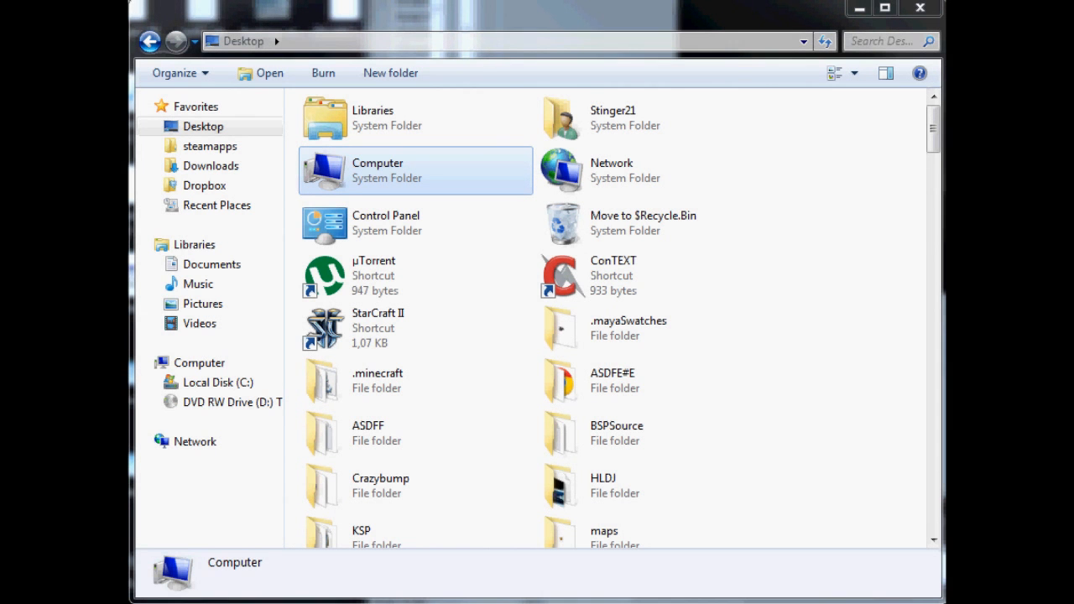
mouse_move(782, 493)
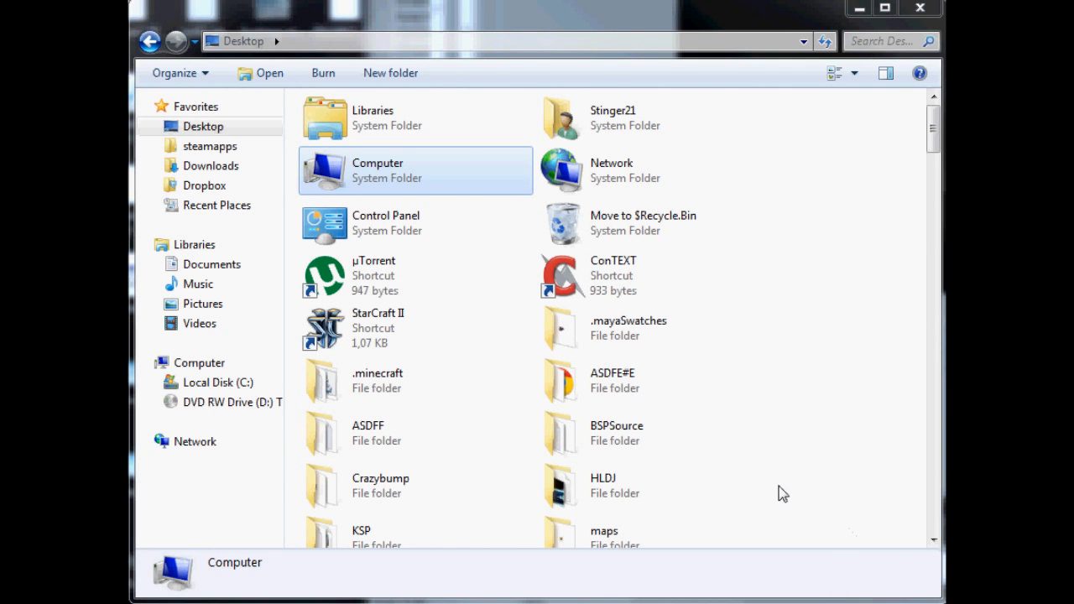
Step: Open episode two content.gcf from Steam's steamapps folder
click(210, 144)
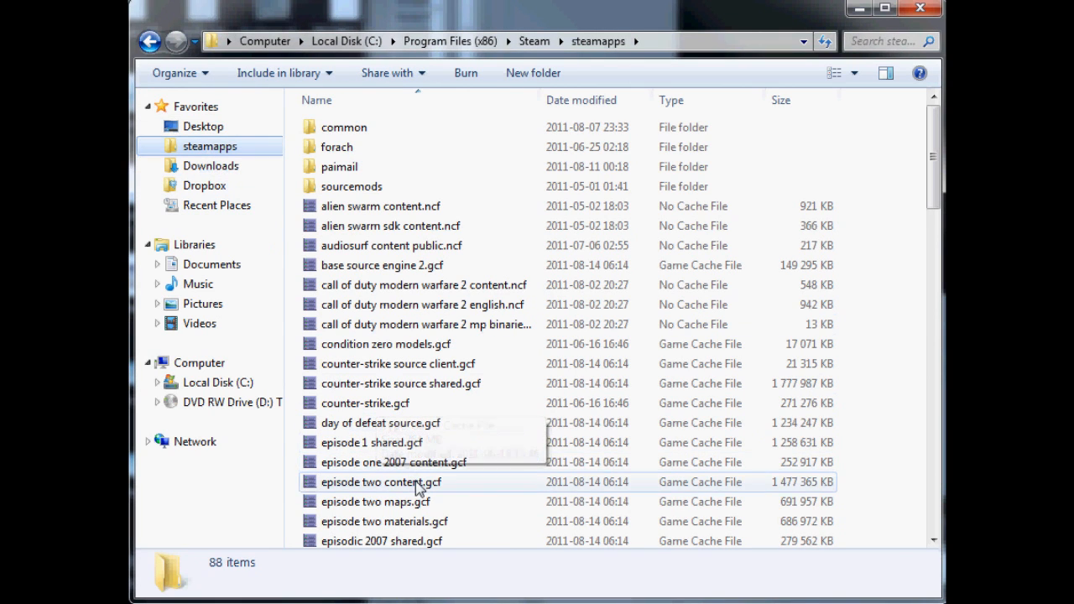
click(379, 482)
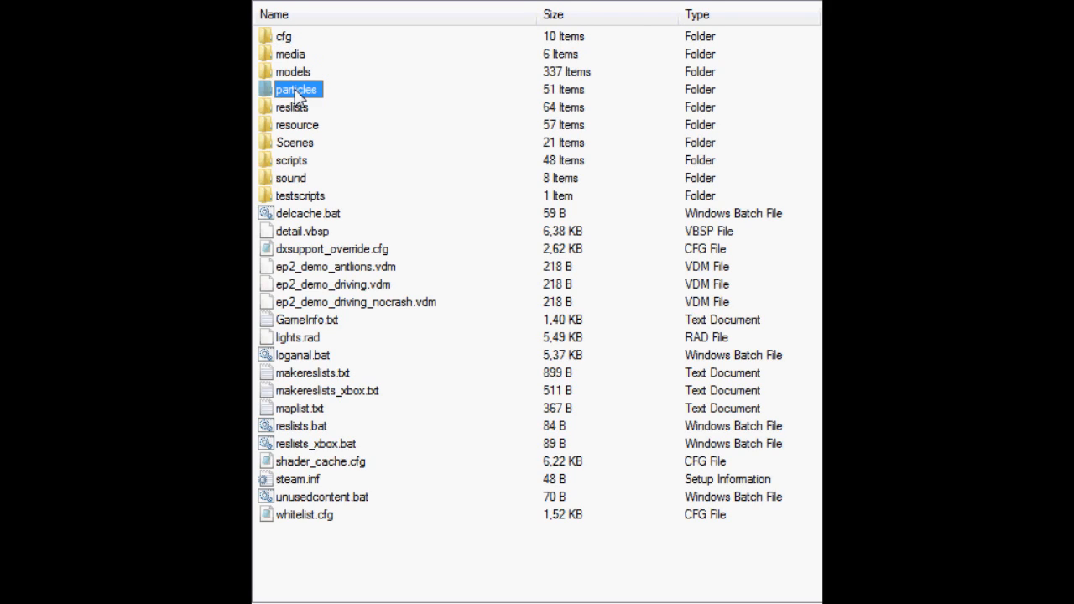
Step: Extract particles_manifest.txt from the package's particles folder toward the Episode Two folder
double_click(295, 89)
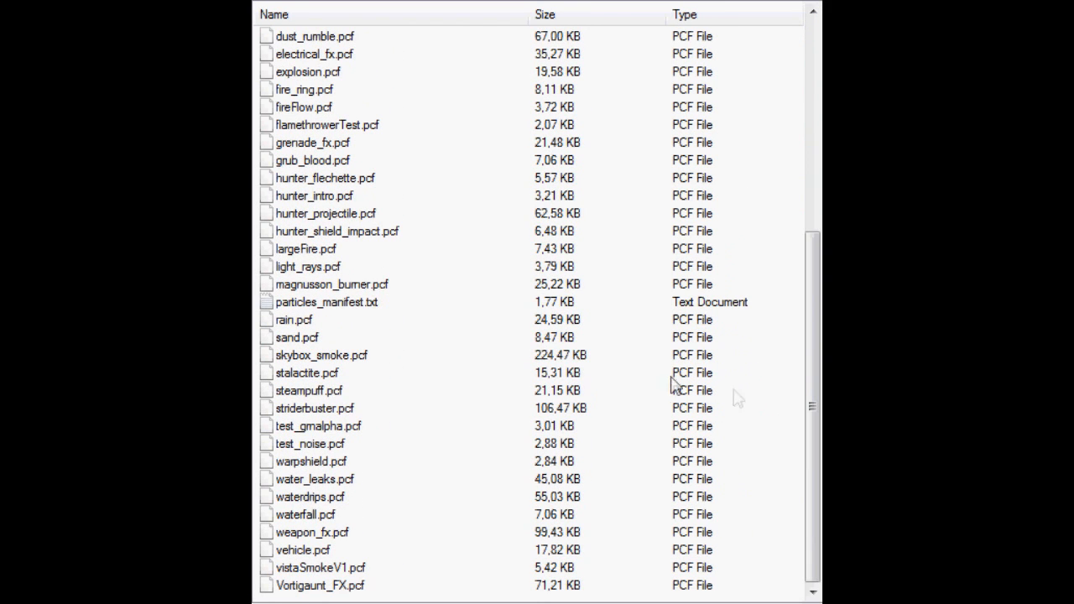
right_click(325, 302)
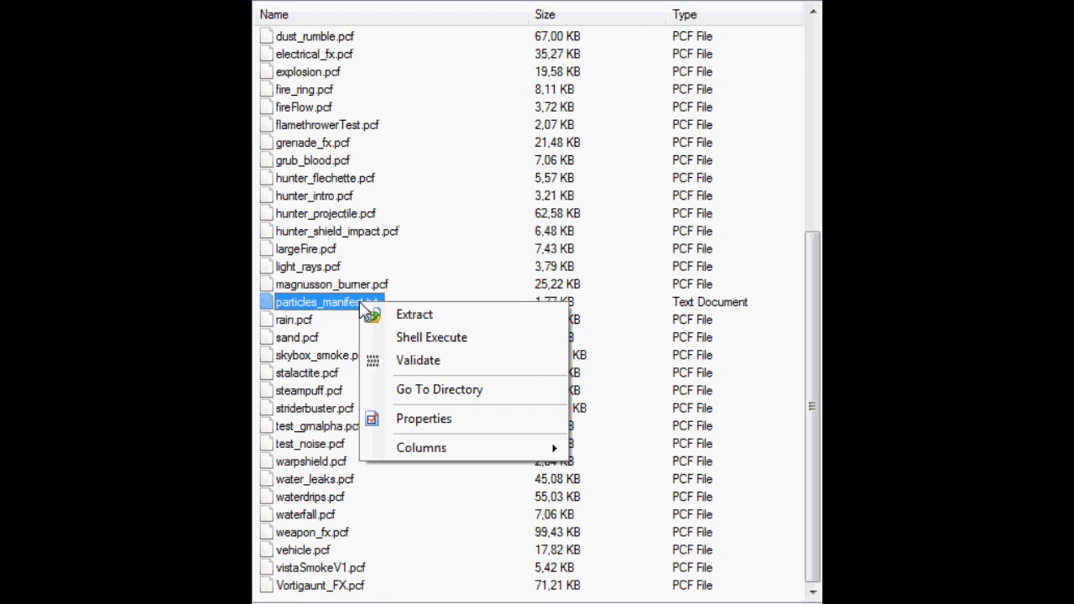
click(413, 314)
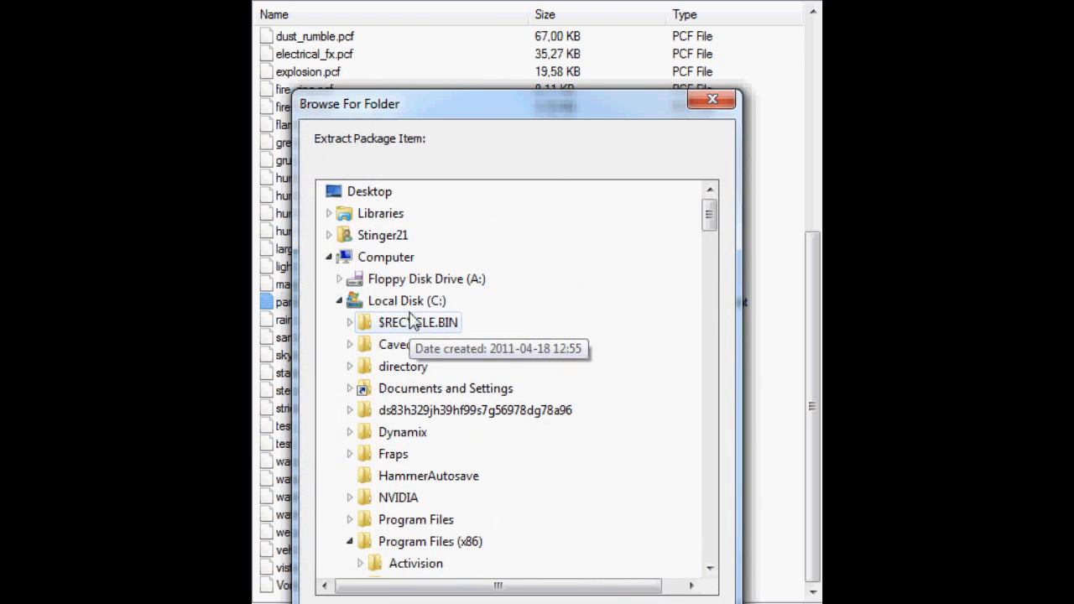
scroll(down, 3)
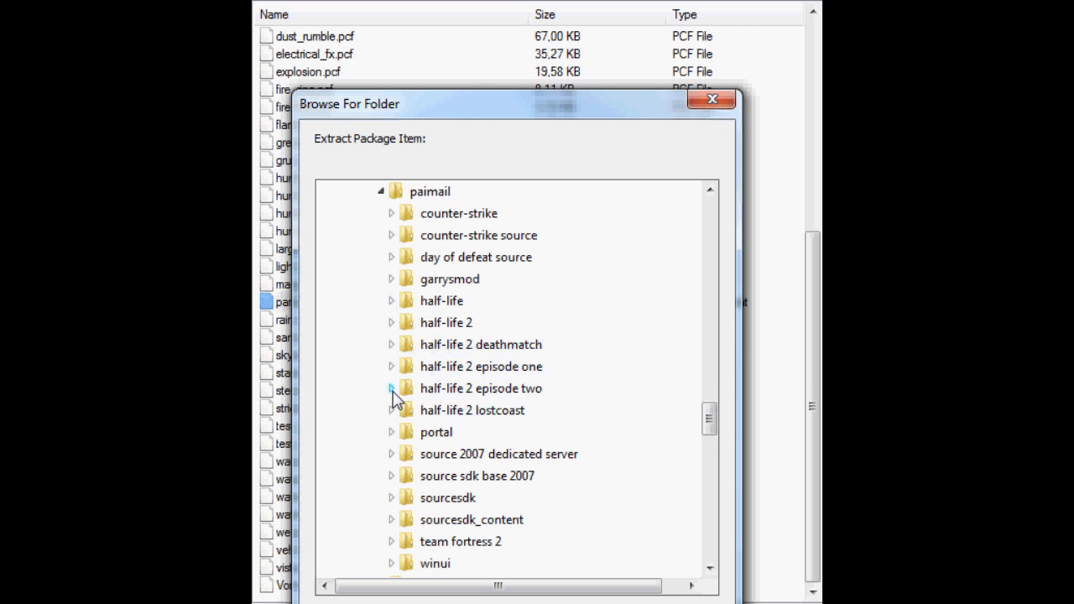
click(392, 387)
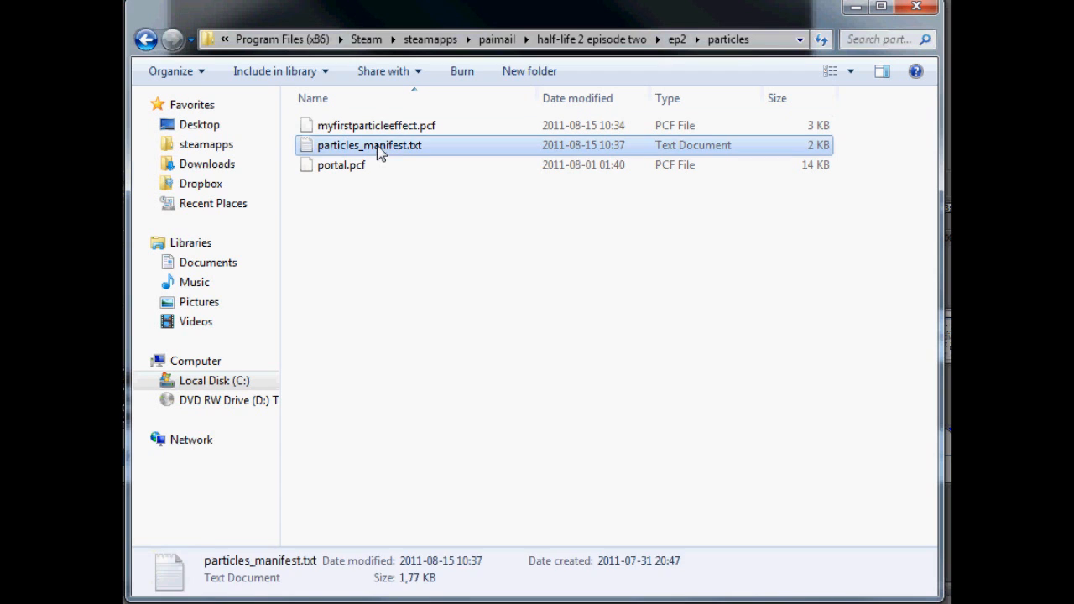
Step: Add a "particles/myfirstparticleeffect.pcf" file line at the end of particles_manifest.txt
double_click(369, 145)
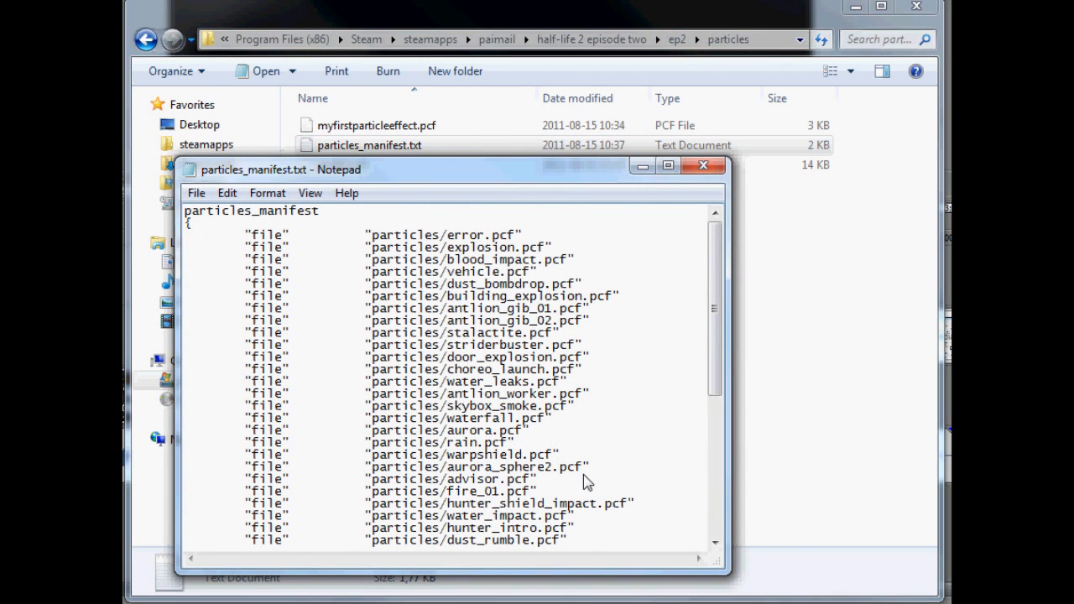
scroll(down, 3)
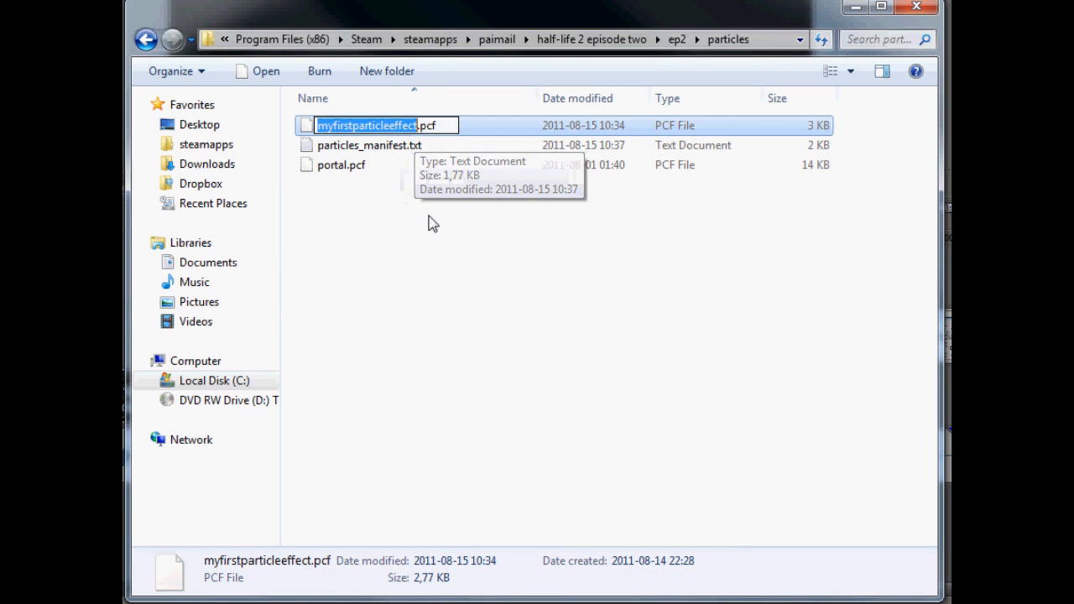
double_click(369, 144)
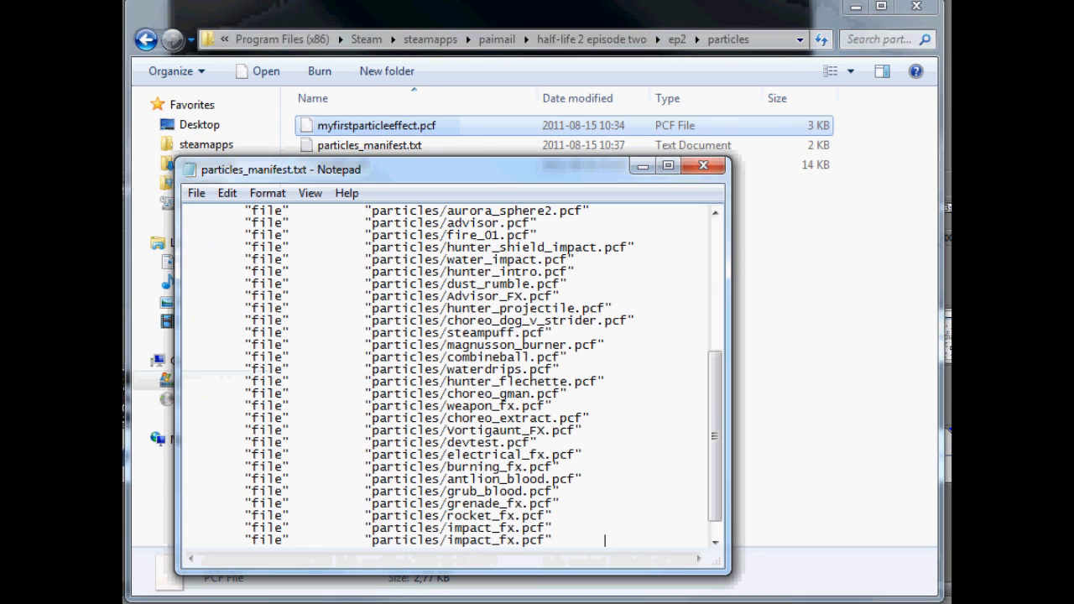
scroll(down, 3)
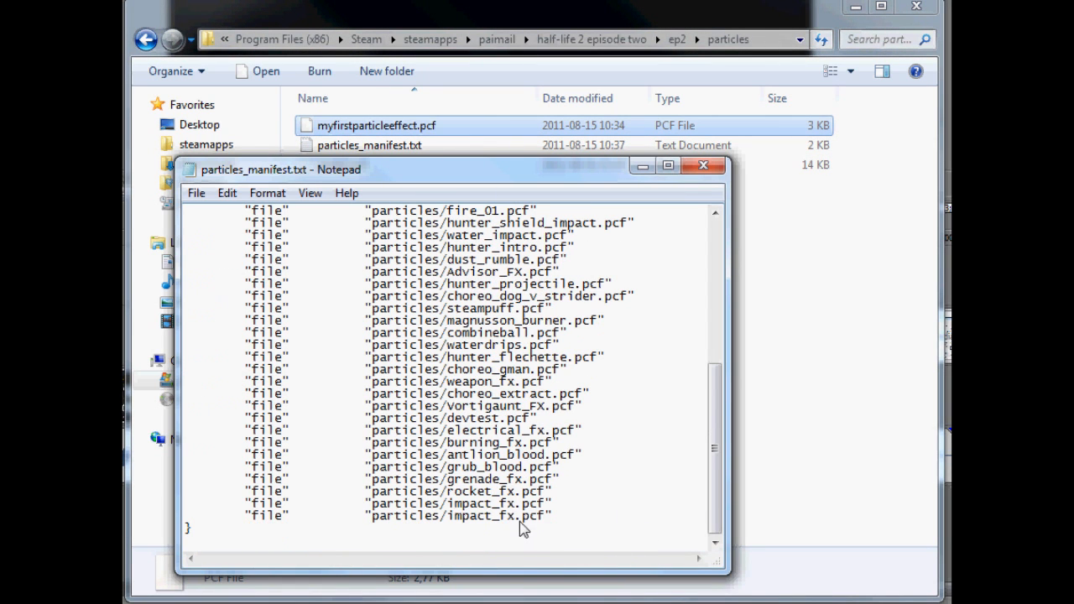
text("particles/myfirstparticleeffect.pcf")
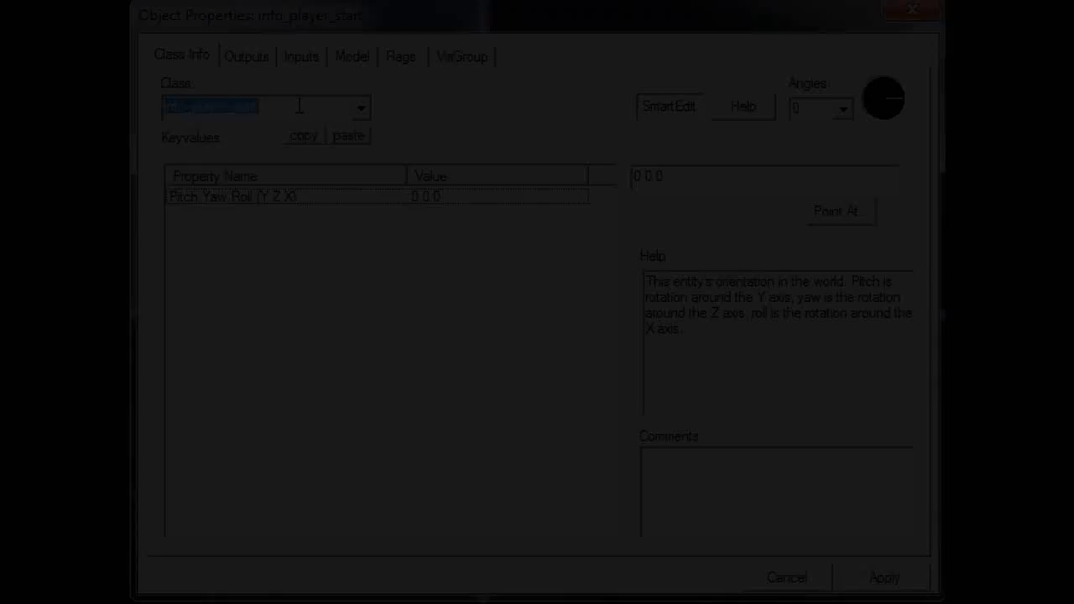
Step: Set the entity class to info_particle_system, Particle System Name Test_001, Start Active Yes, and apply
text(info_par)
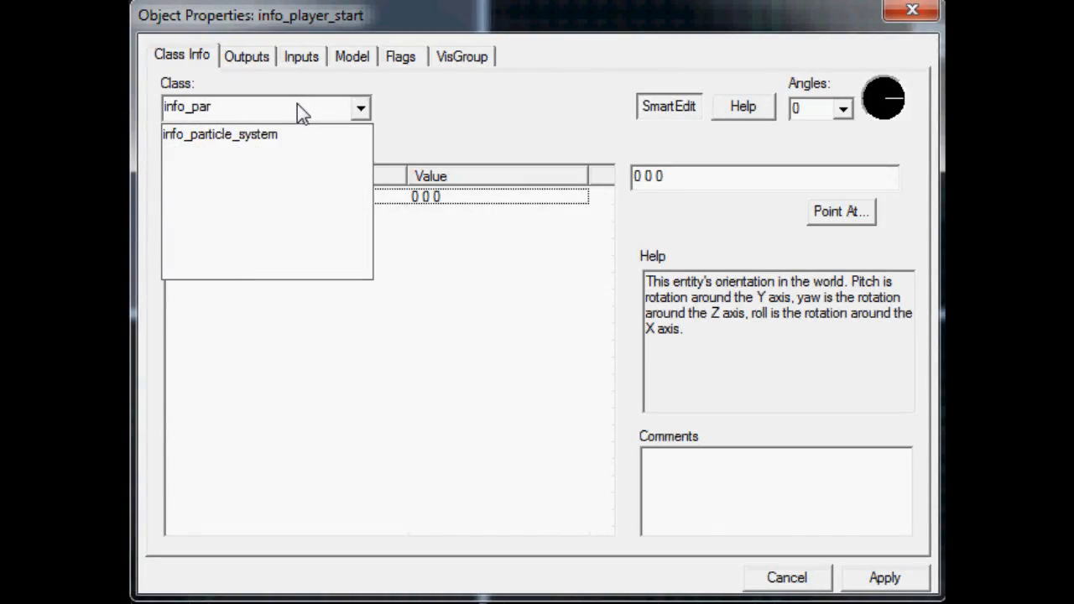
click(220, 134)
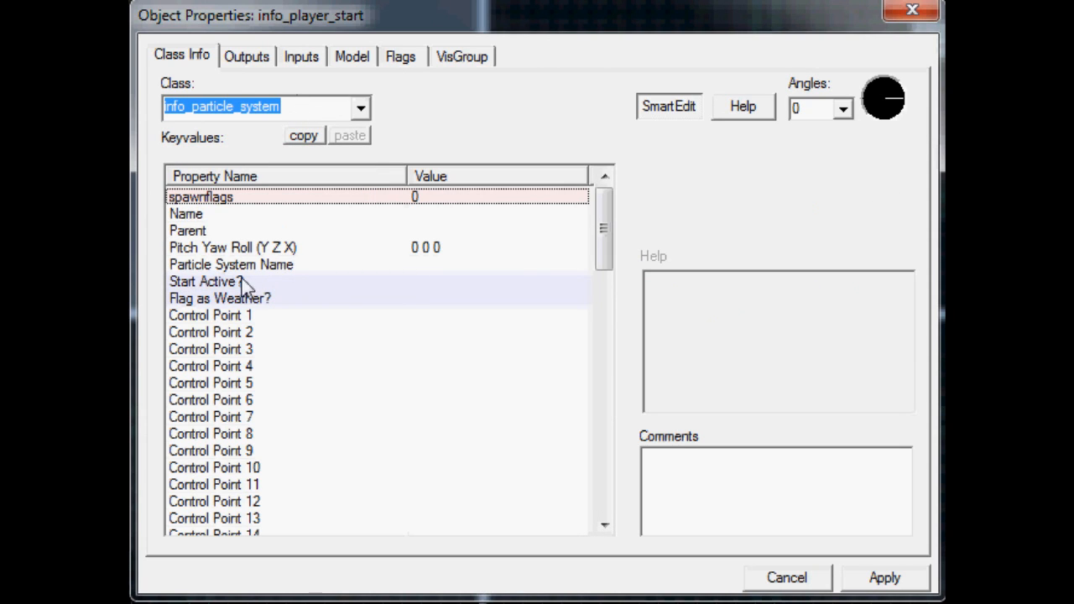
click(668, 106)
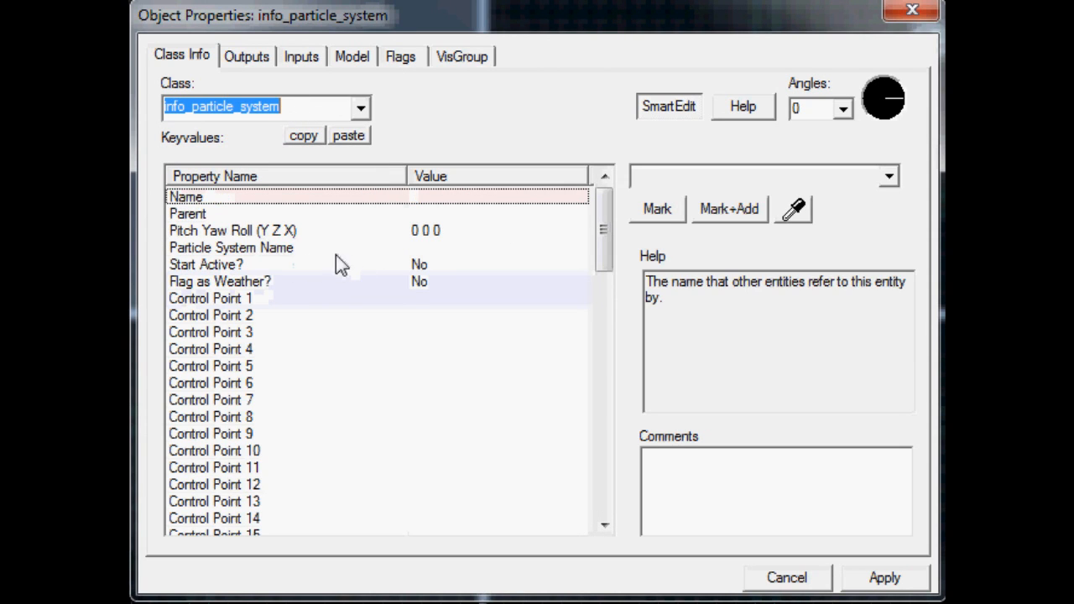
click(231, 249)
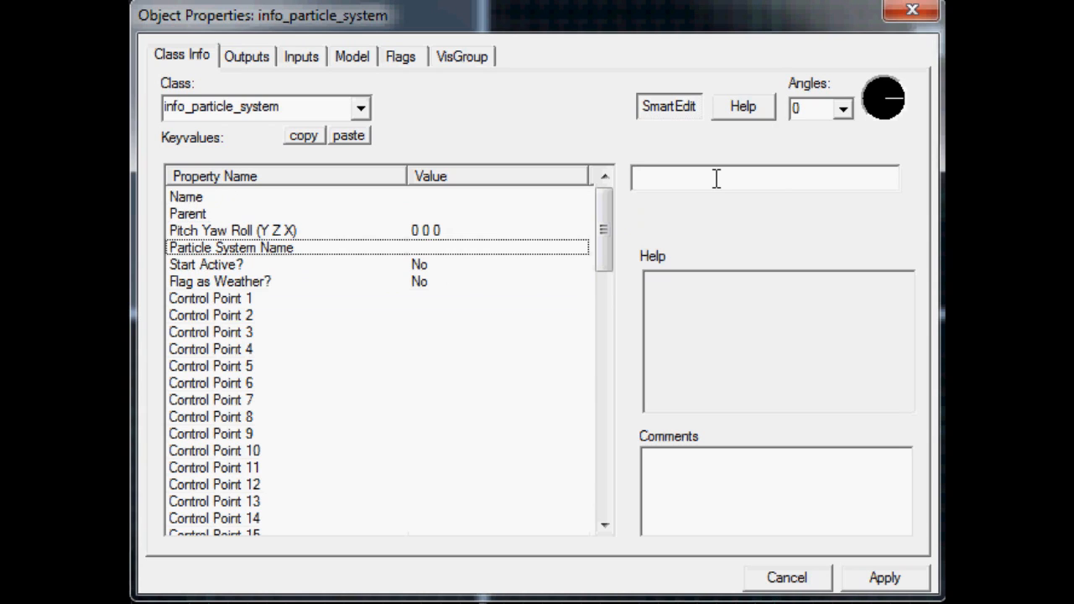
text(Test_0001)
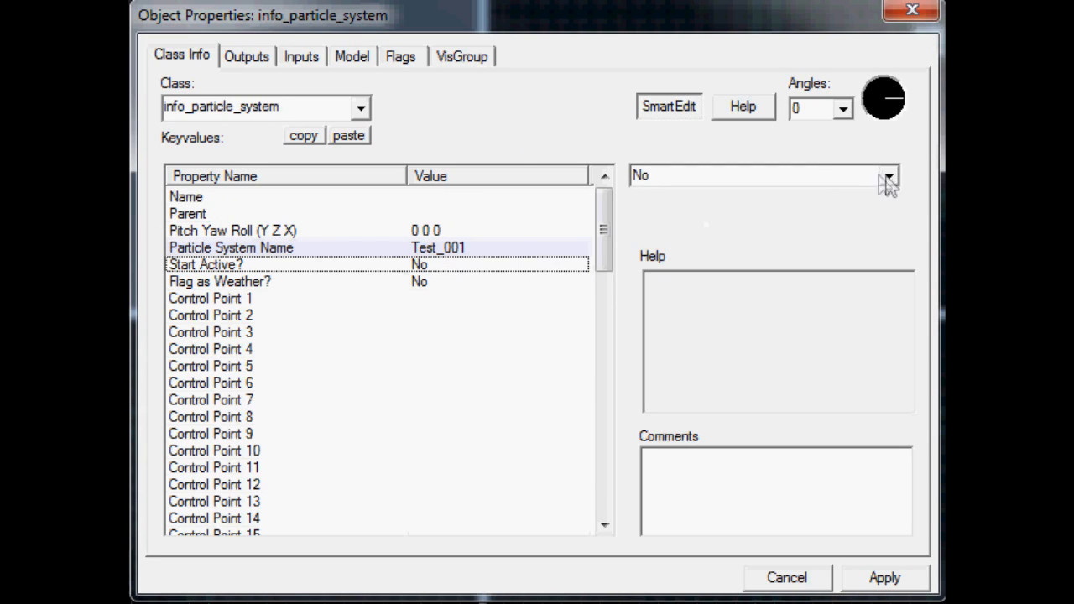
click(641, 174)
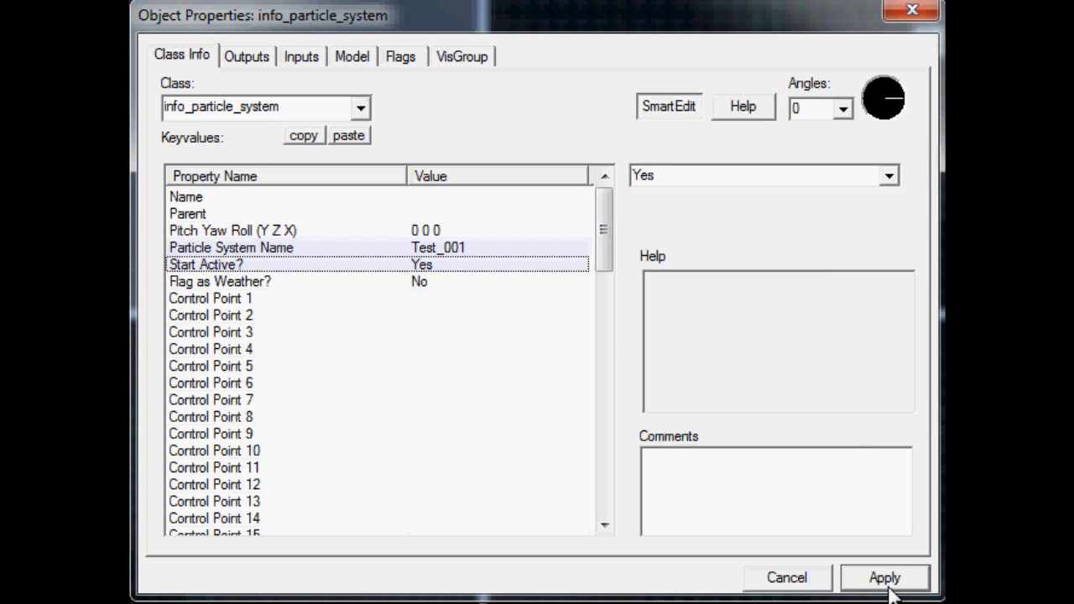
click(882, 578)
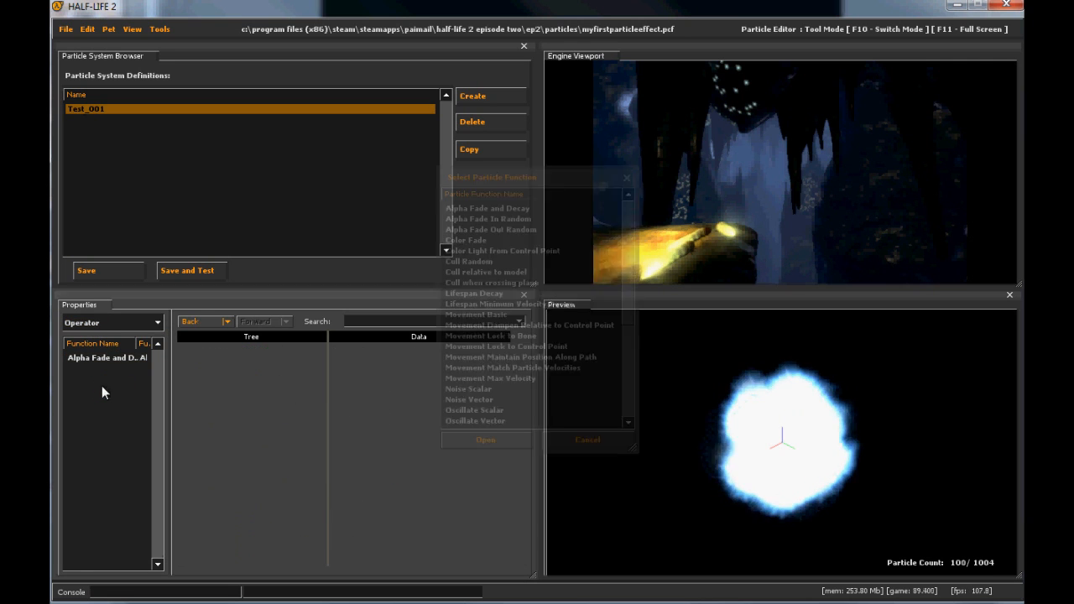
Step: Add the Movement Basic operator to Test_001 and enter 100 for its value
click(477, 314)
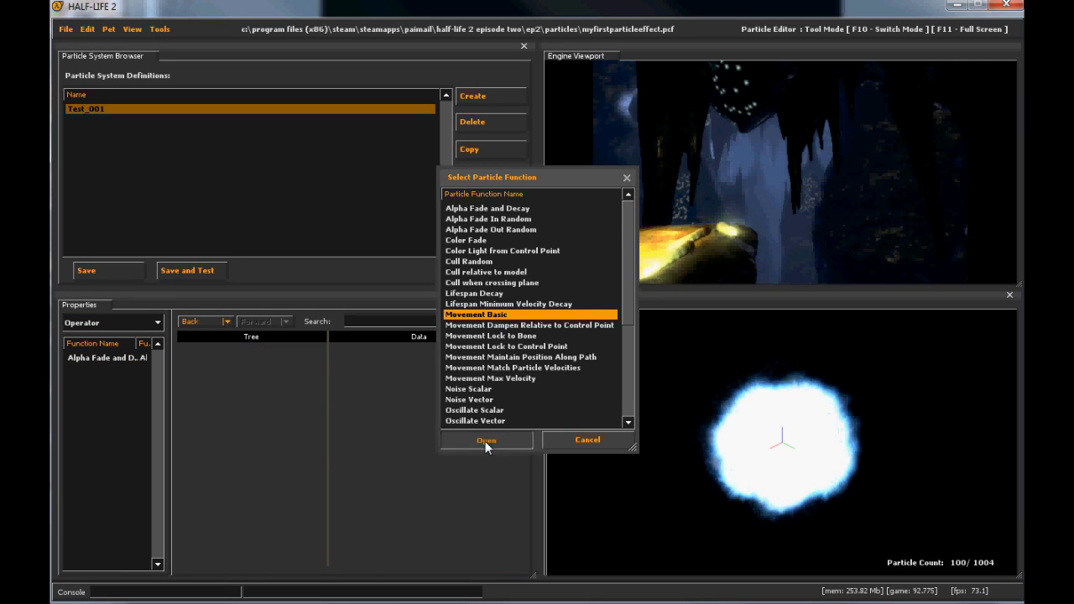
click(487, 440)
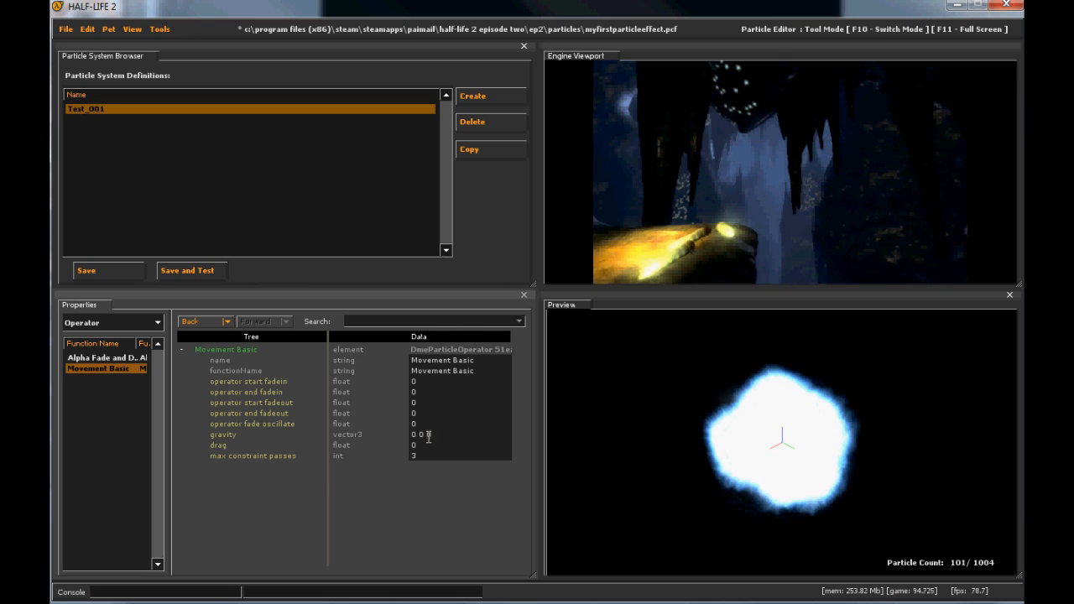
text(100)
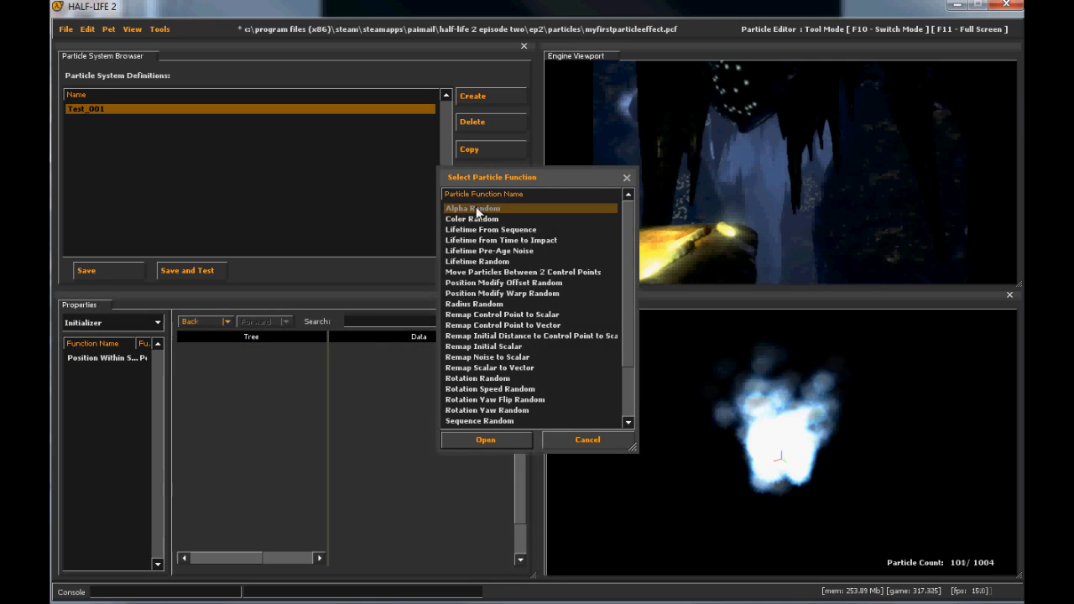
Step: Add an Alpha Random initializer with alpha_min 50 and alpha_max 100
click(485, 440)
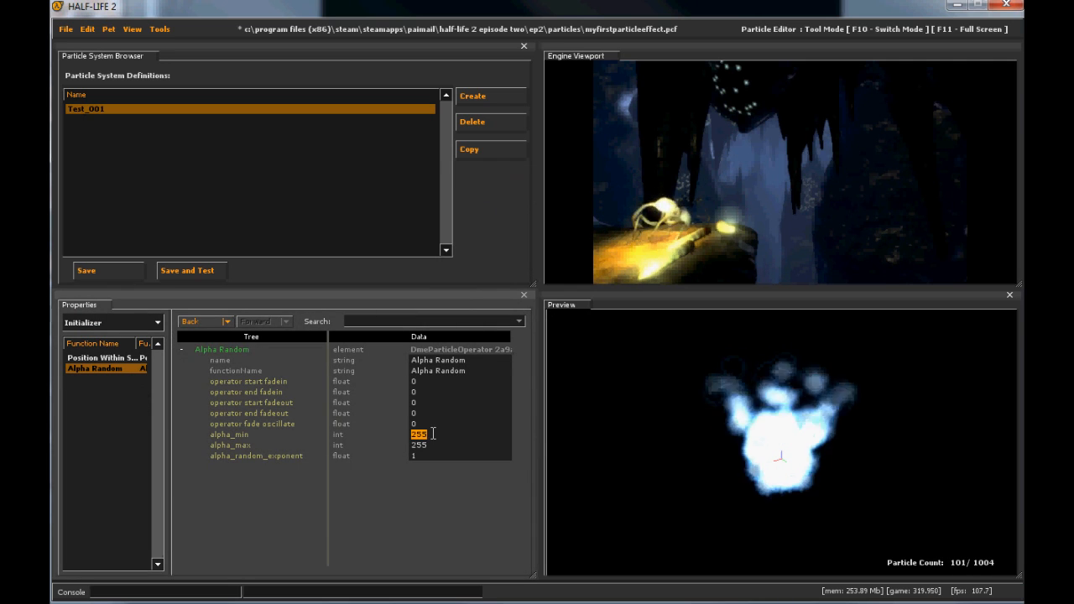
text(50)
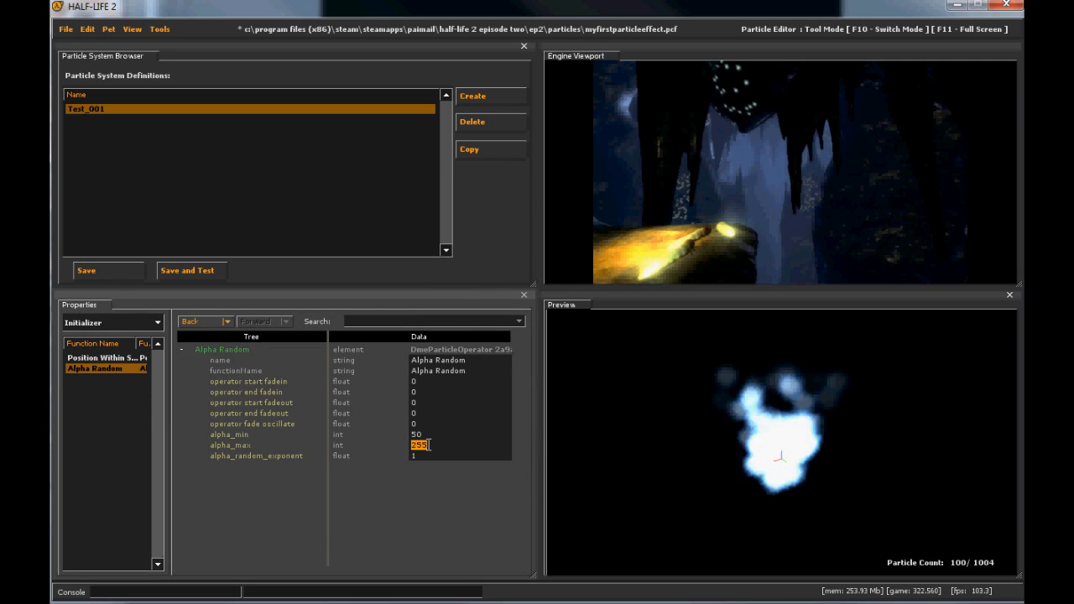
text(100)
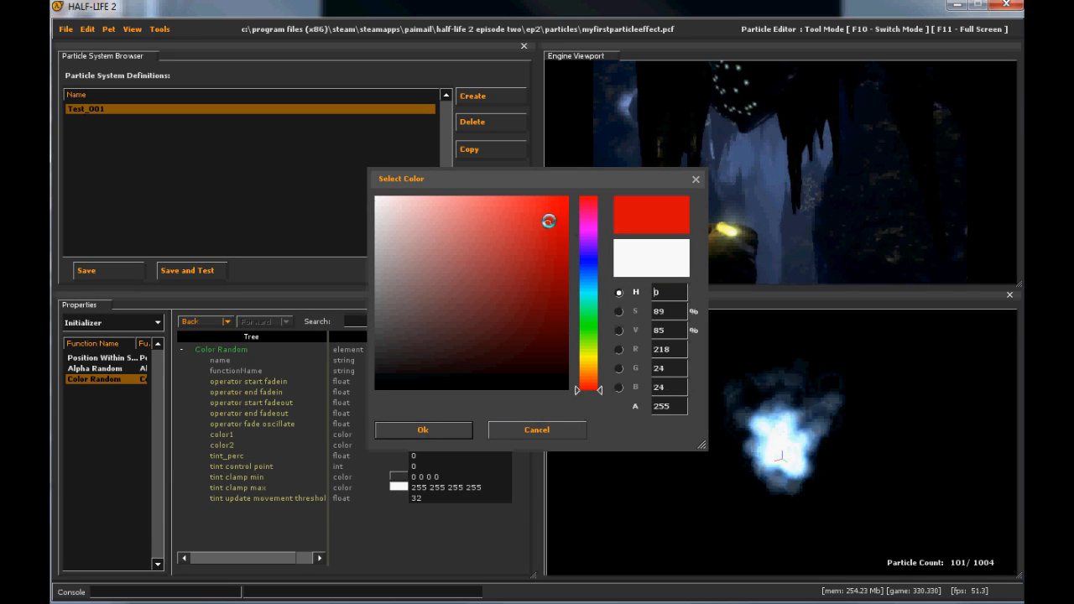
Step: Add a Color Random initializer with red as color1 and a chosen color2
click(423, 429)
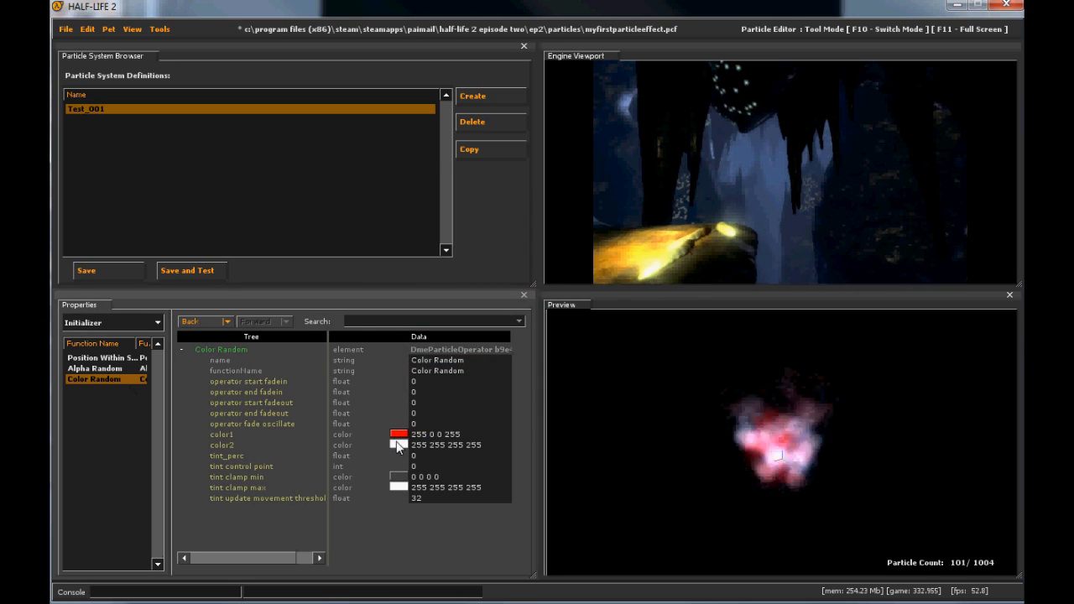
click(400, 446)
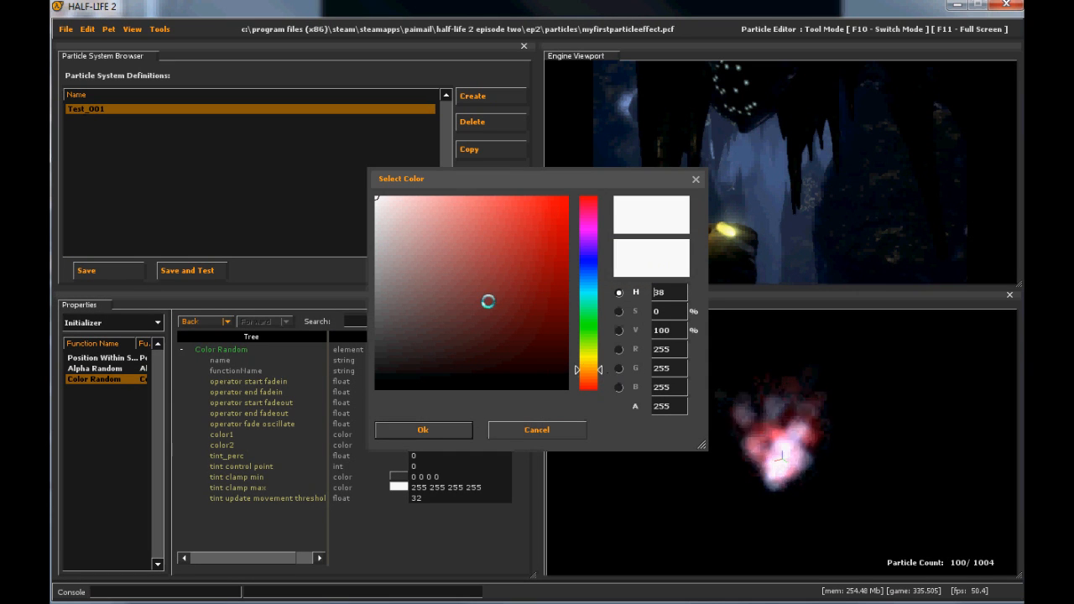
click(423, 430)
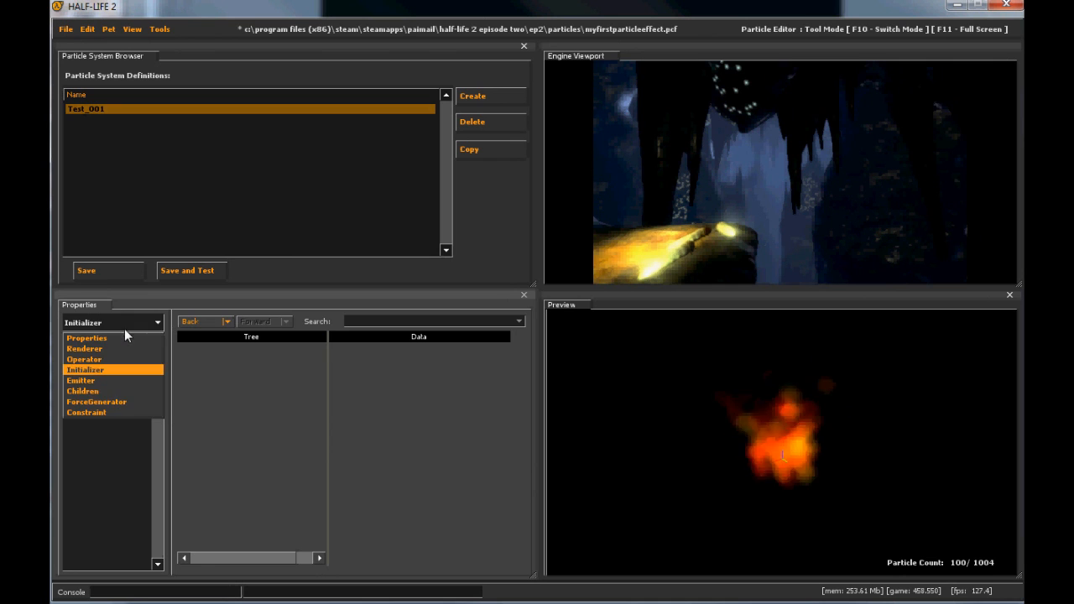
Step: View the twist force under ForceGenerator, then switch Properties to Constraint
click(96, 401)
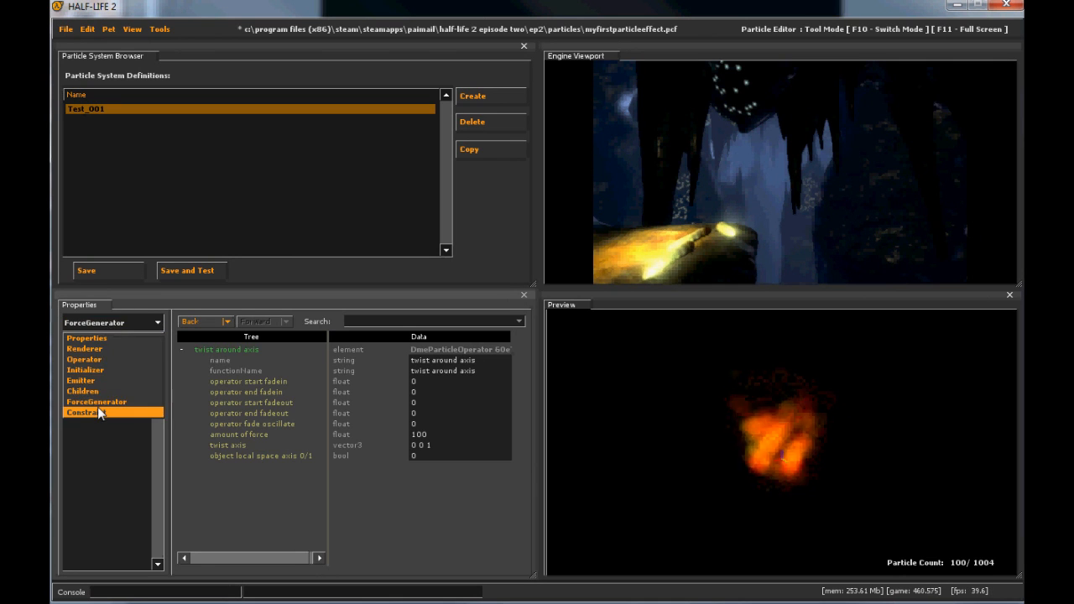
click(80, 412)
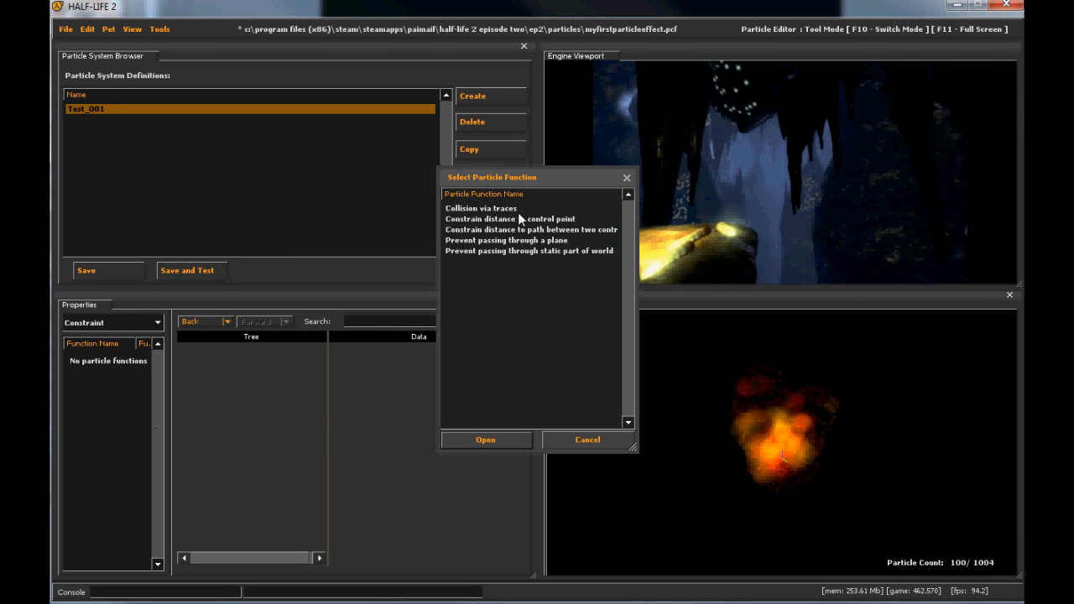